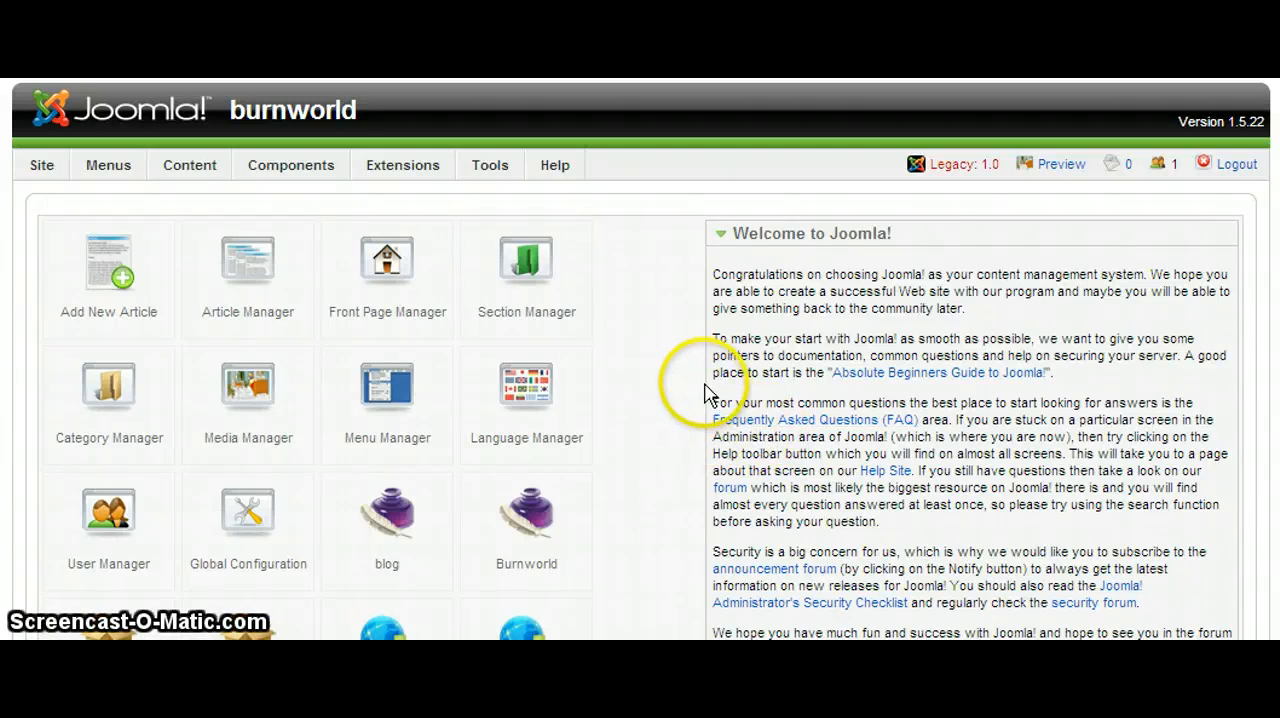
{"action": "mouse_move", "coordinate": [684, 410]}
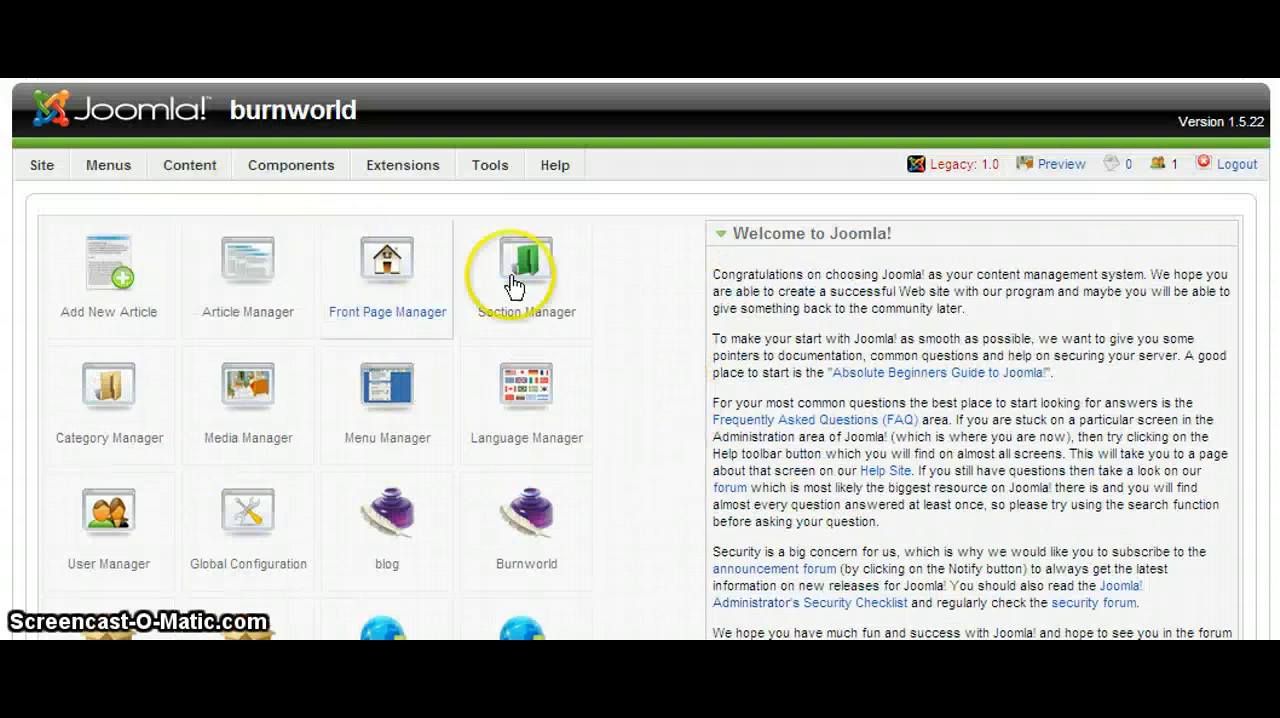
- Enter the Software Downloads app from the ZOO control panel to list its file items
{"action": "scroll", "scroll_direction": "down", "scroll_amount": 3}
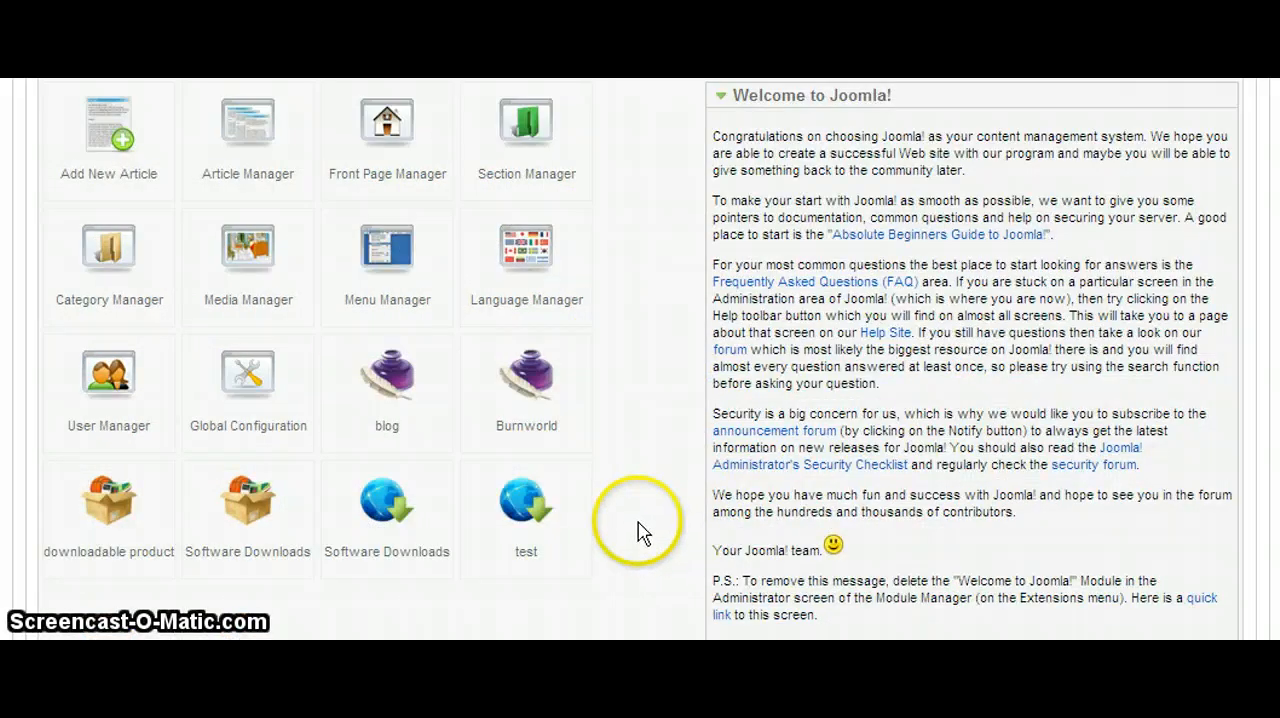
{"action": "mouse_move", "coordinate": [632, 520]}
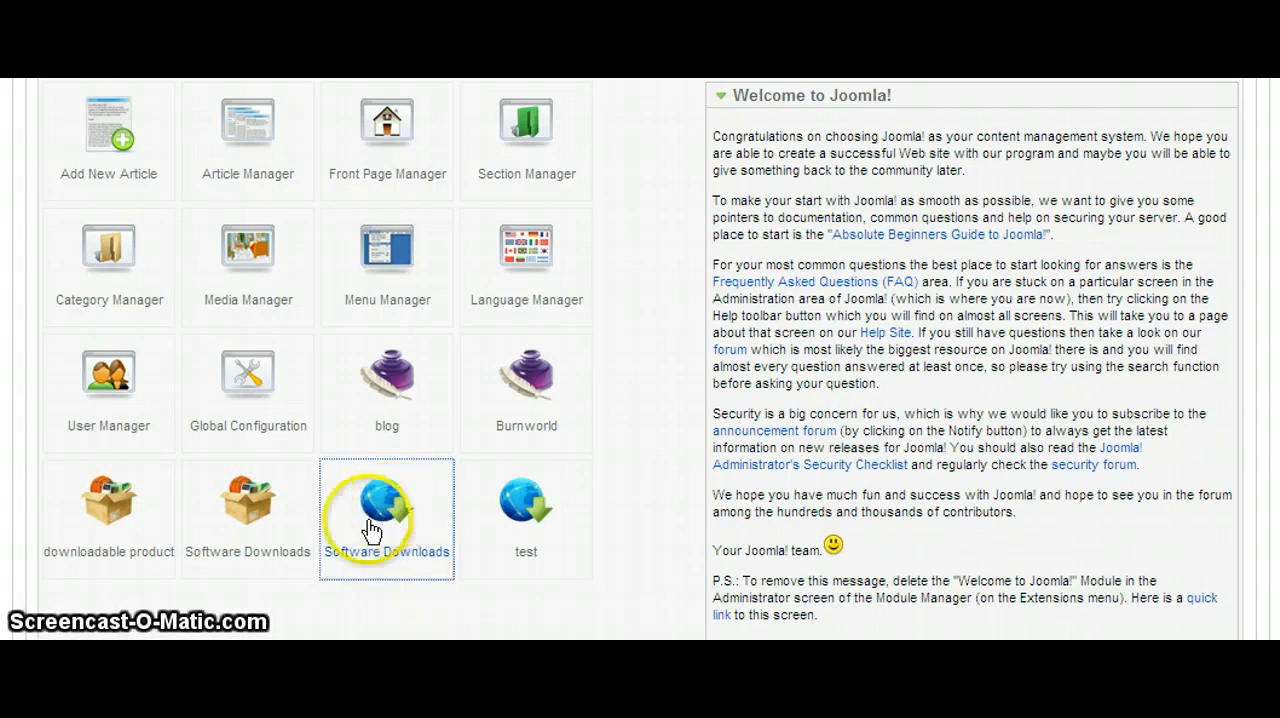
{"action": "left_click", "coordinate": [386, 504]}
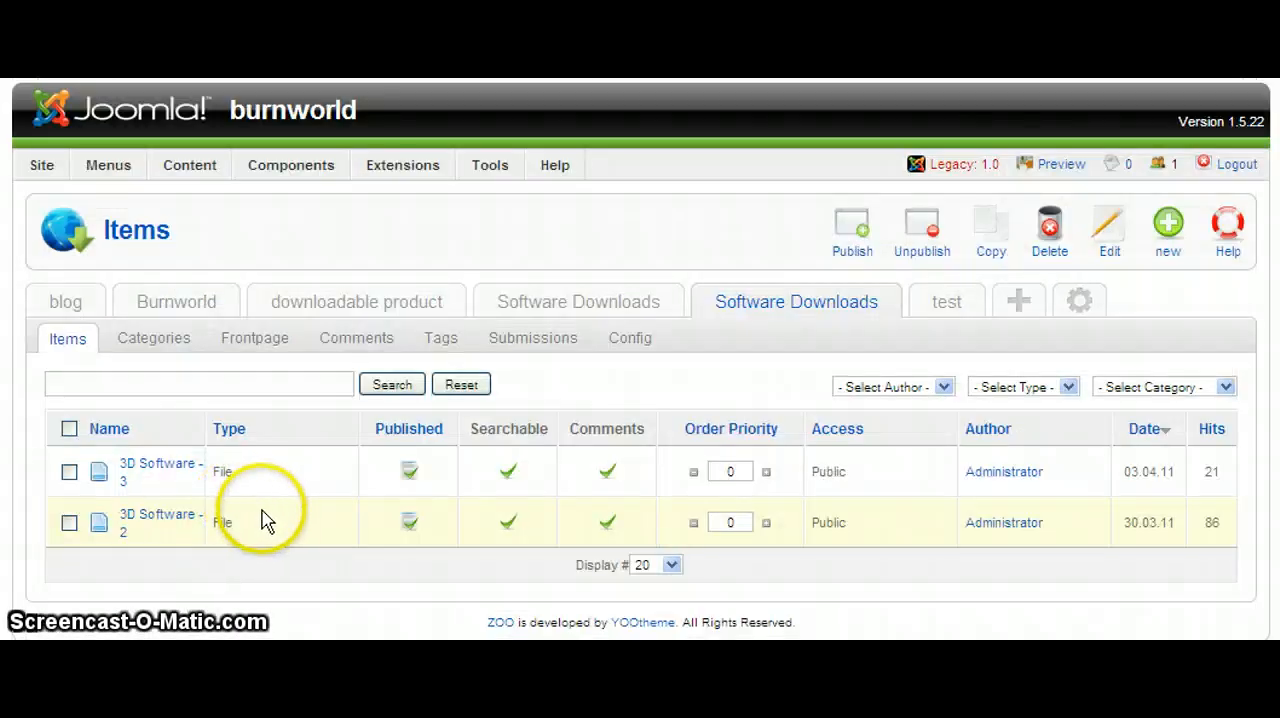
{"action": "mouse_move", "coordinate": [316, 564]}
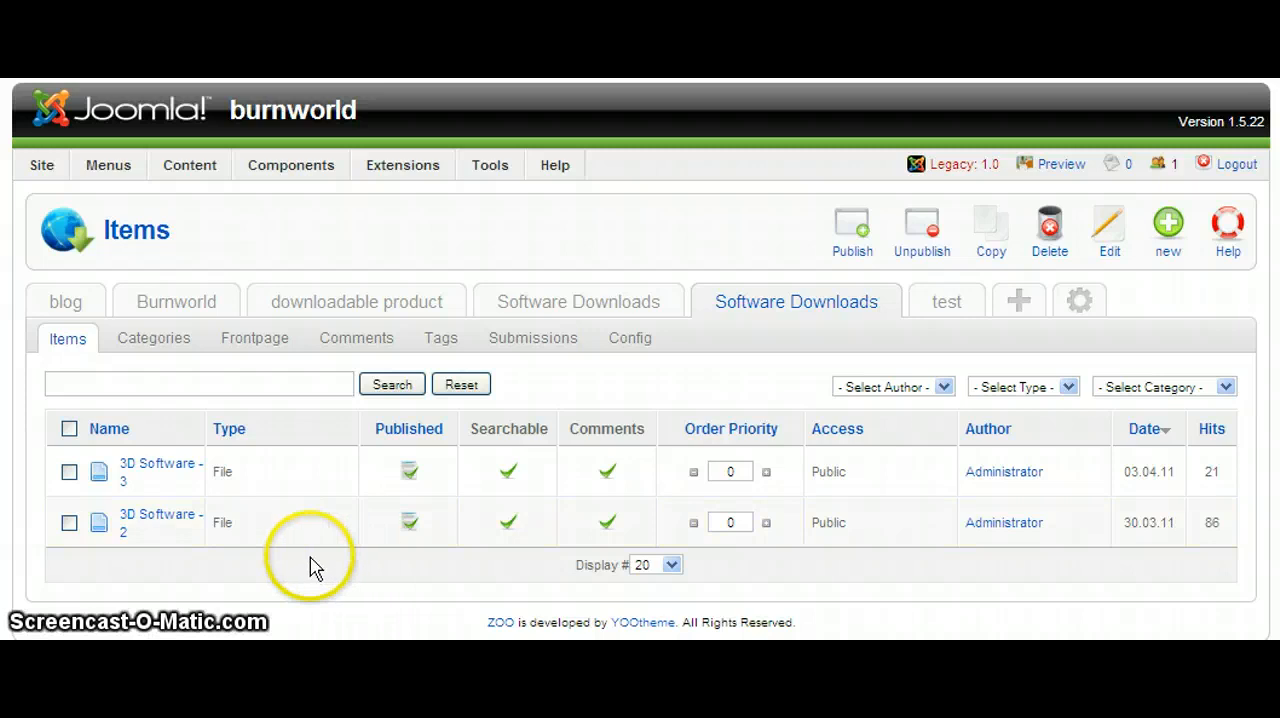
{"action": "mouse_move", "coordinate": [1168, 224]}
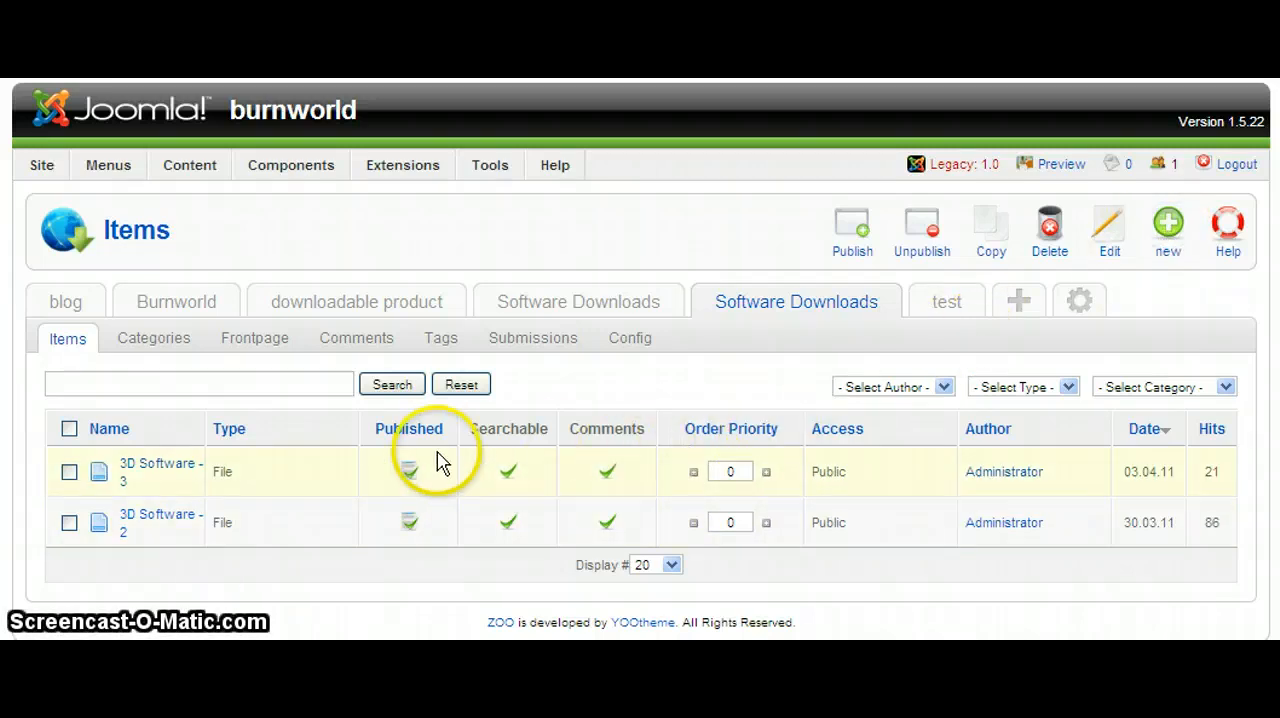
- Create a new item named test and assign Blu Ray Software as its primary category
{"action": "left_click", "coordinate": [1168, 224]}
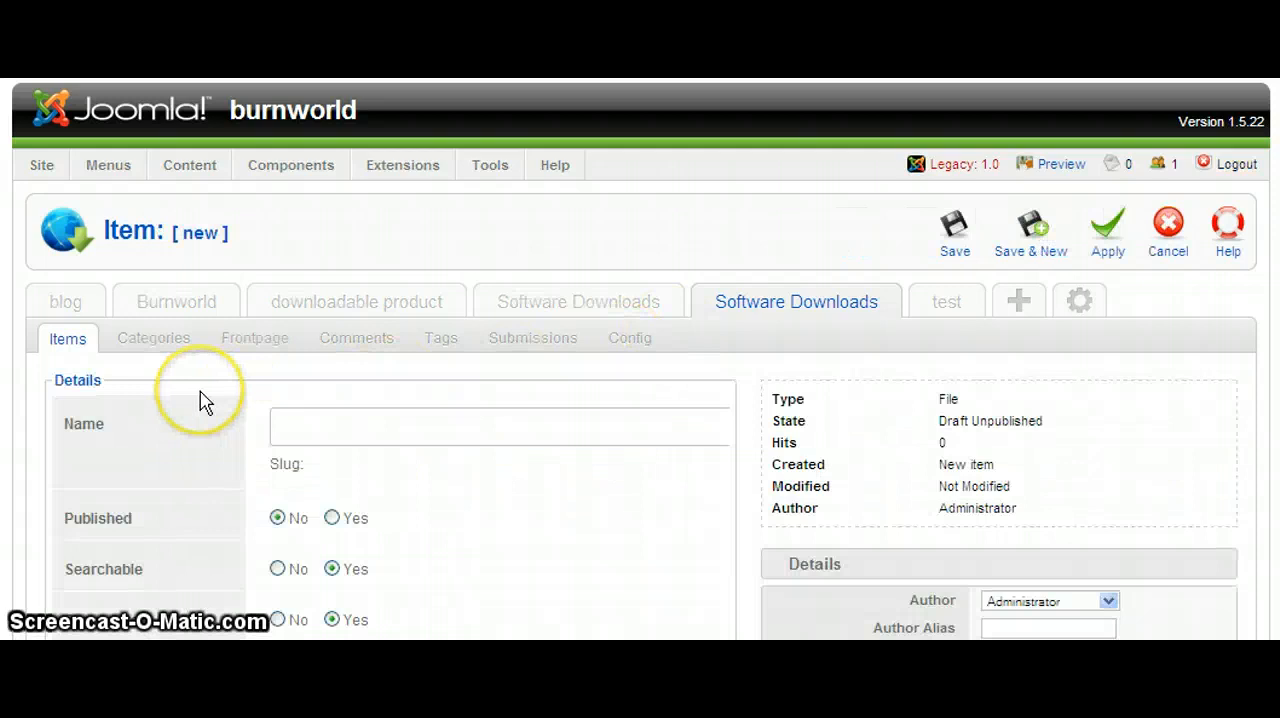
{"action": "type", "text": "test"}
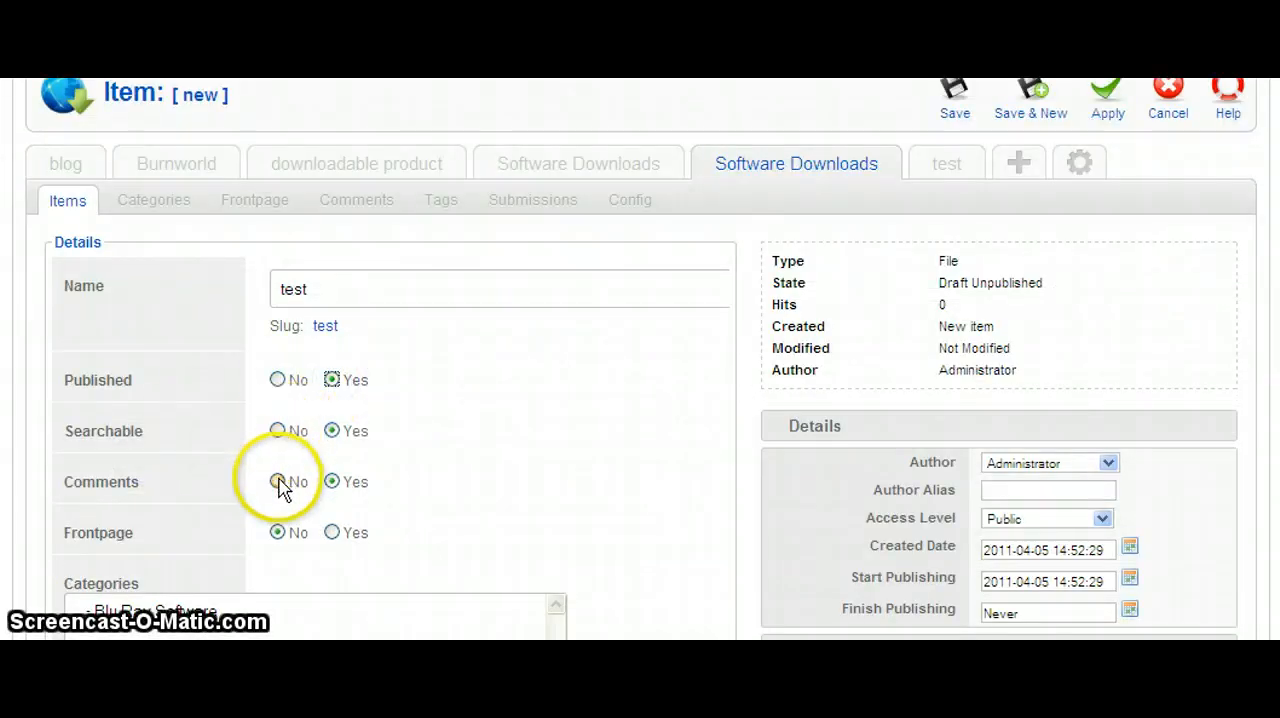
{"action": "scroll", "scroll_direction": "down", "scroll_amount": 3}
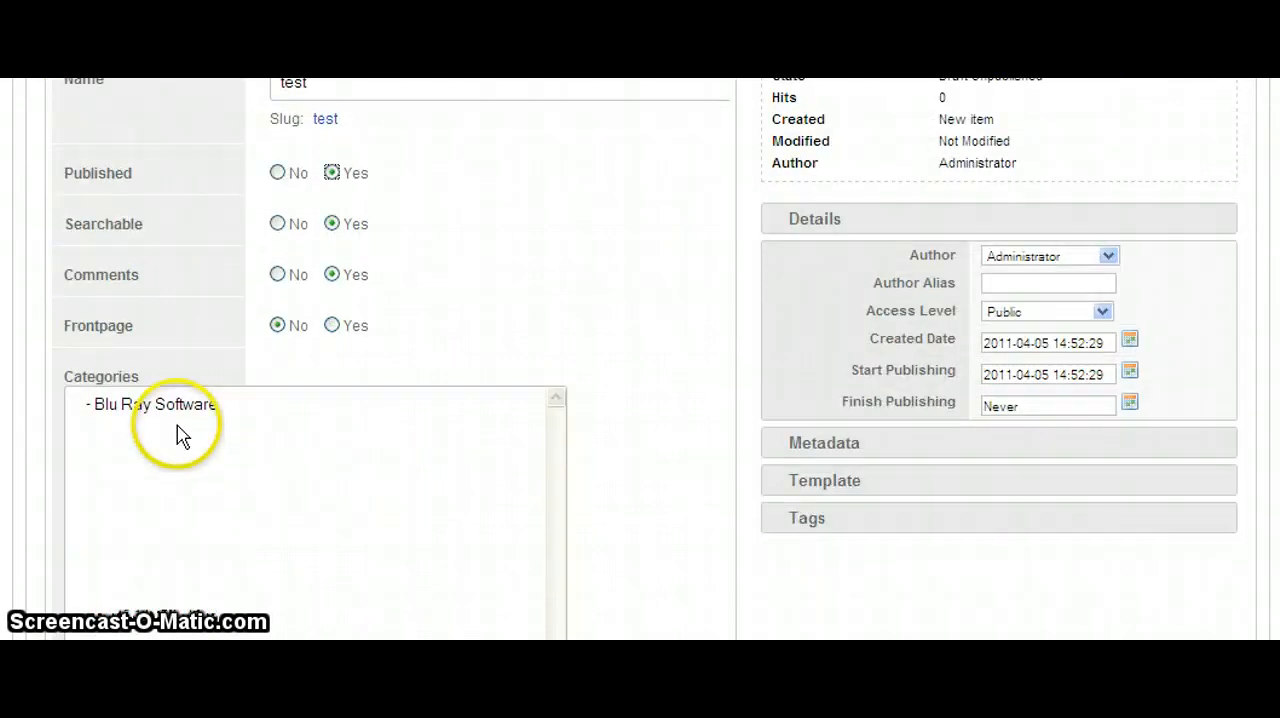
{"action": "left_click", "coordinate": [152, 404]}
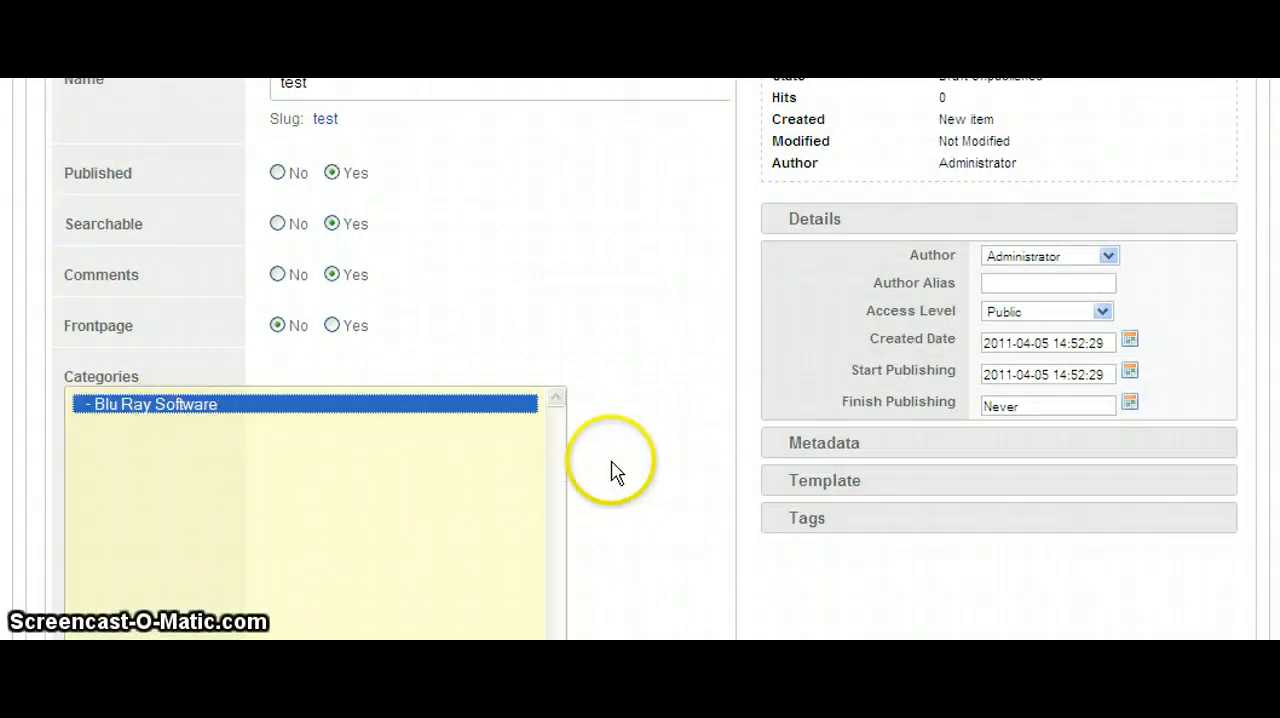
{"action": "scroll", "scroll_direction": "down", "scroll_amount": 3}
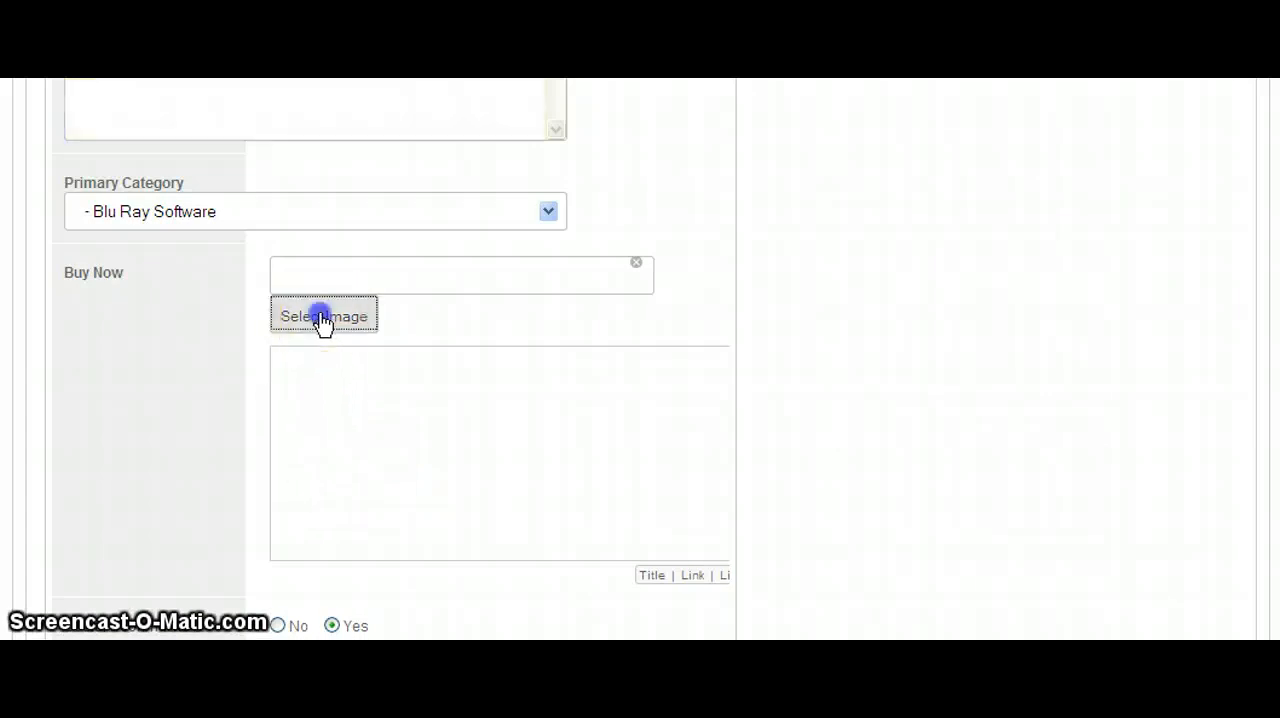
- Insert buynow.jpg from the blue_ray_software folder into the Buy Now field
{"action": "left_click", "coordinate": [324, 316]}
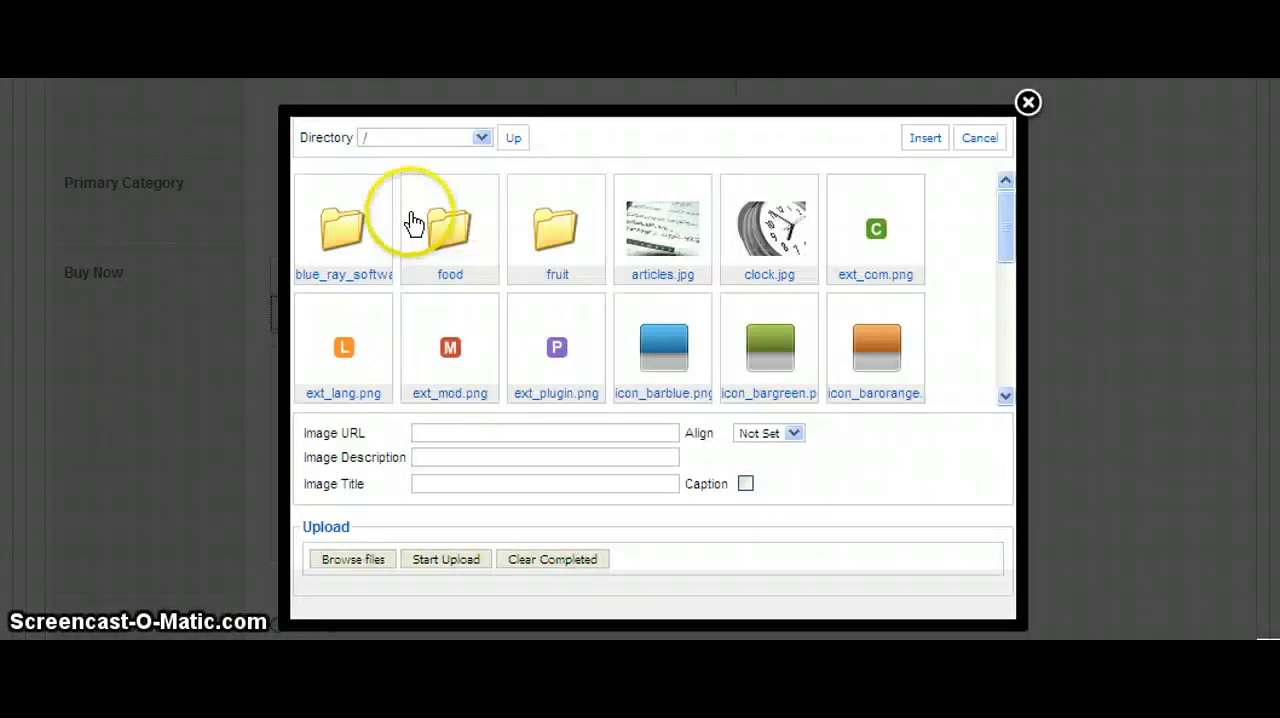
{"action": "double_click", "coordinate": [344, 224]}
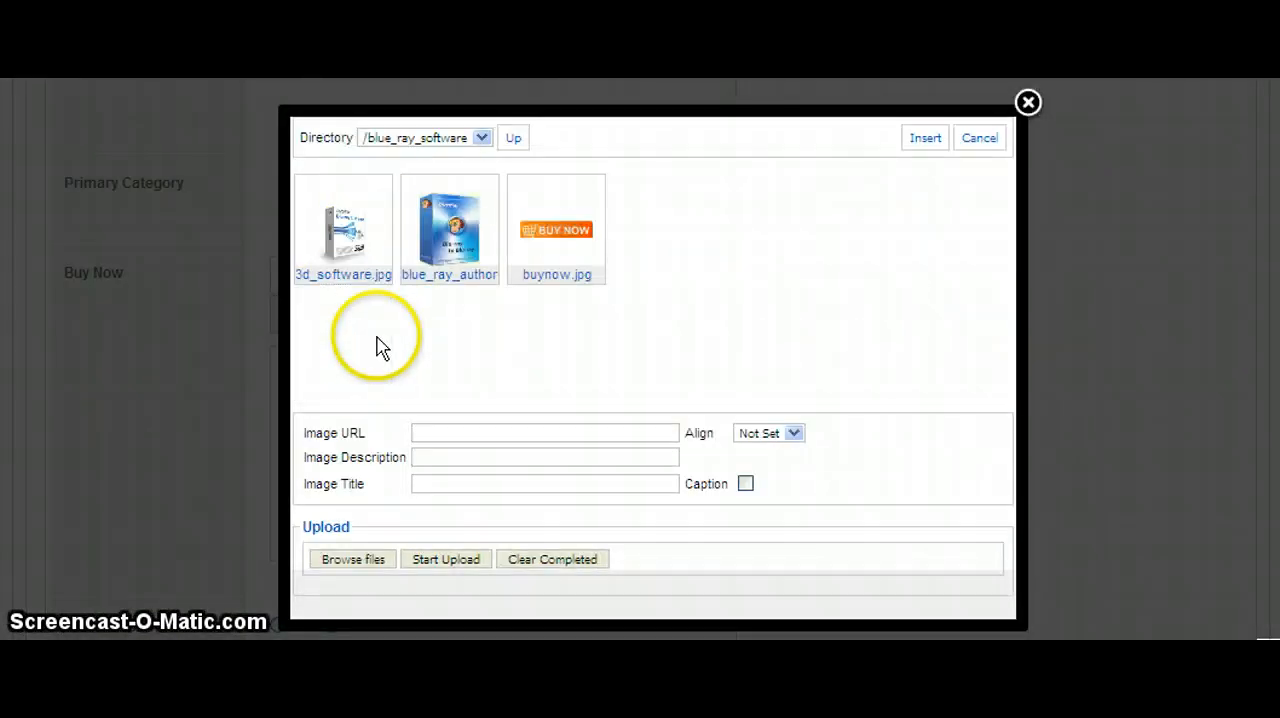
{"action": "left_click", "coordinate": [556, 230]}
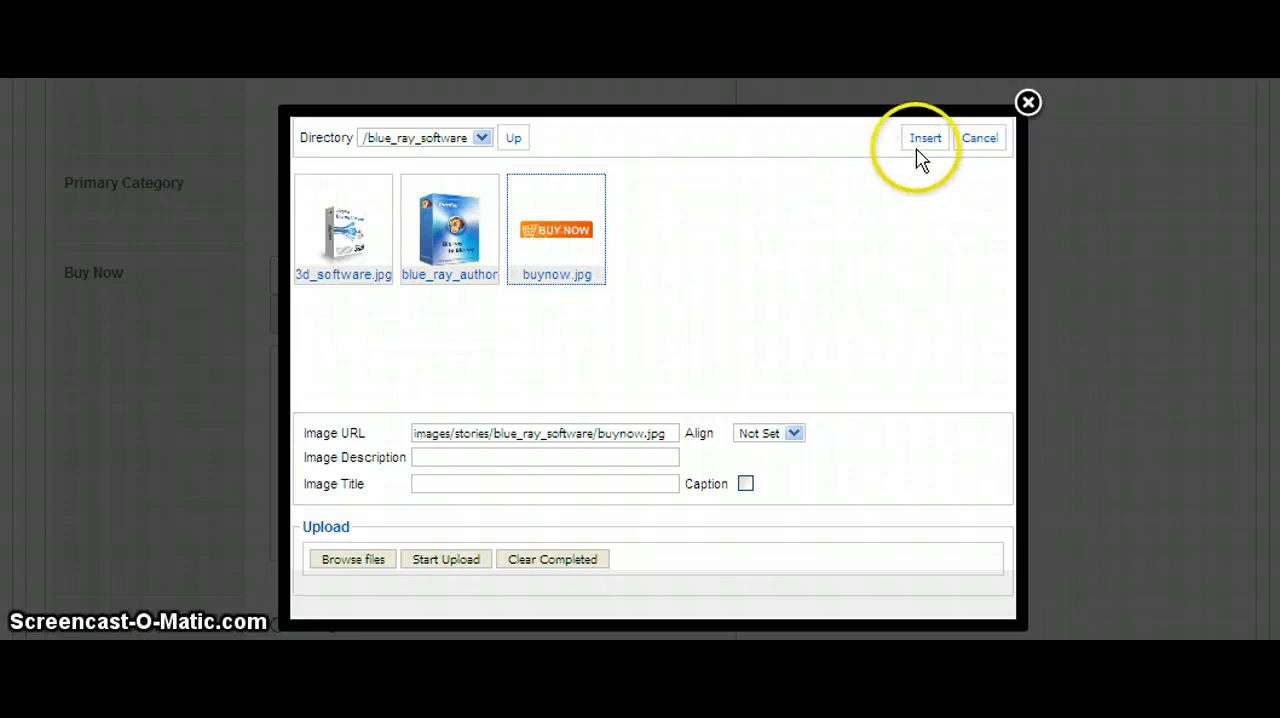
{"action": "left_click", "coordinate": [924, 138]}
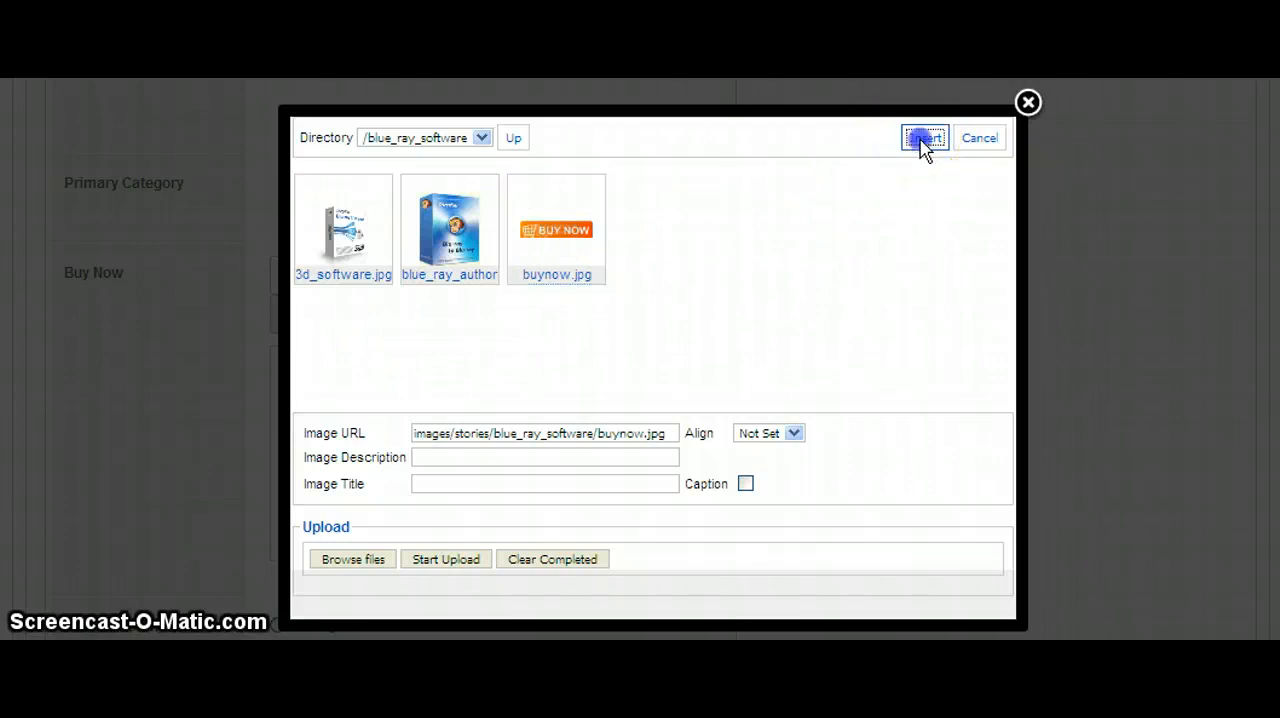
{"action": "left_click", "coordinate": [924, 136]}
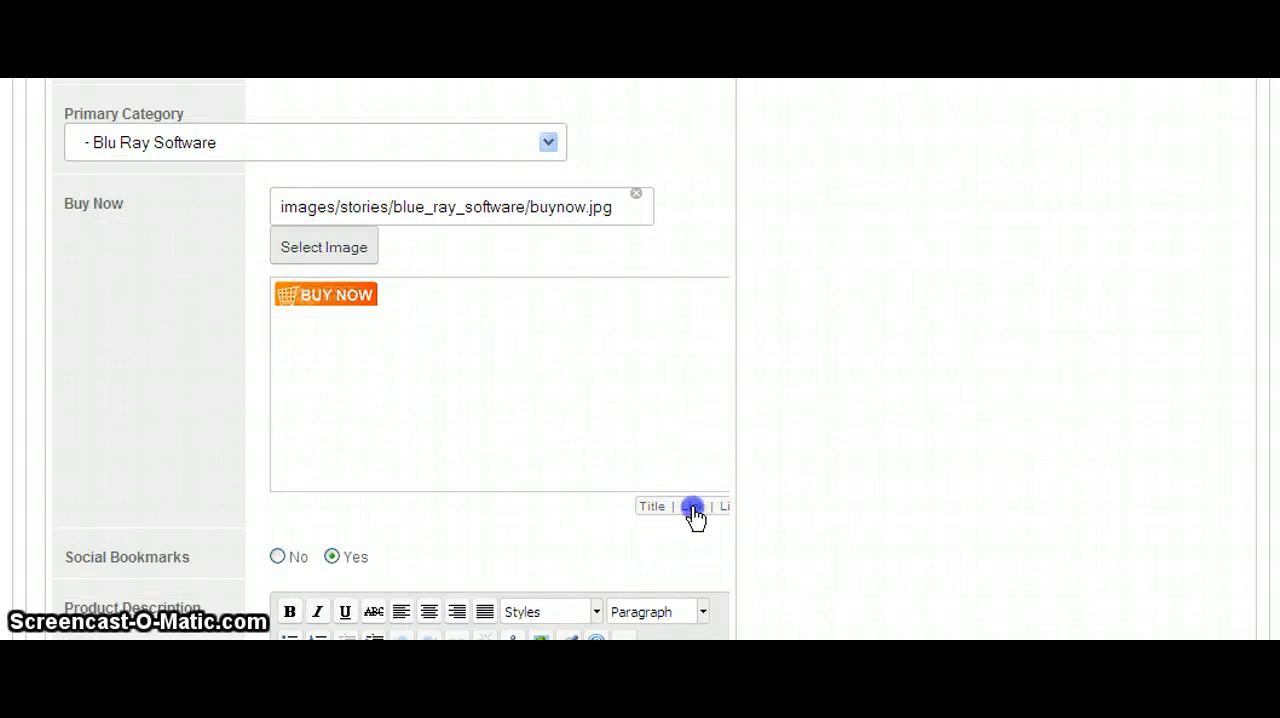
{"action": "left_click", "coordinate": [696, 506]}
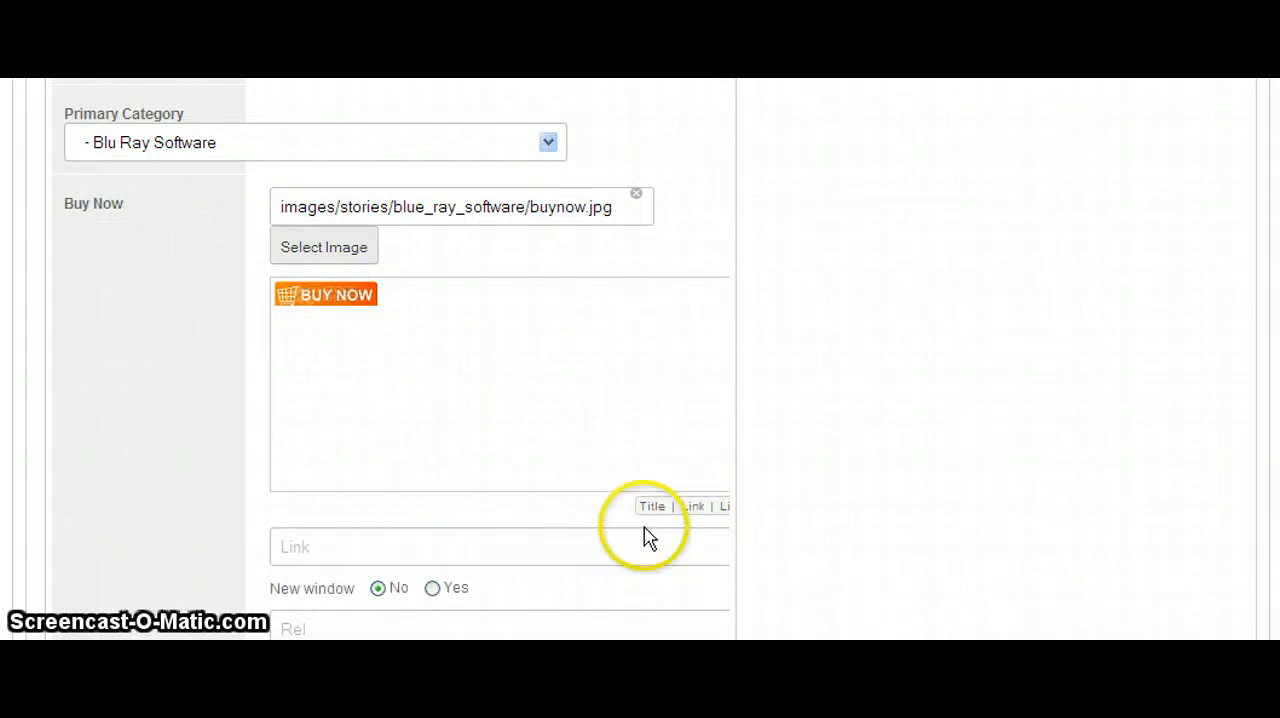
{"action": "type", "text": "h"}
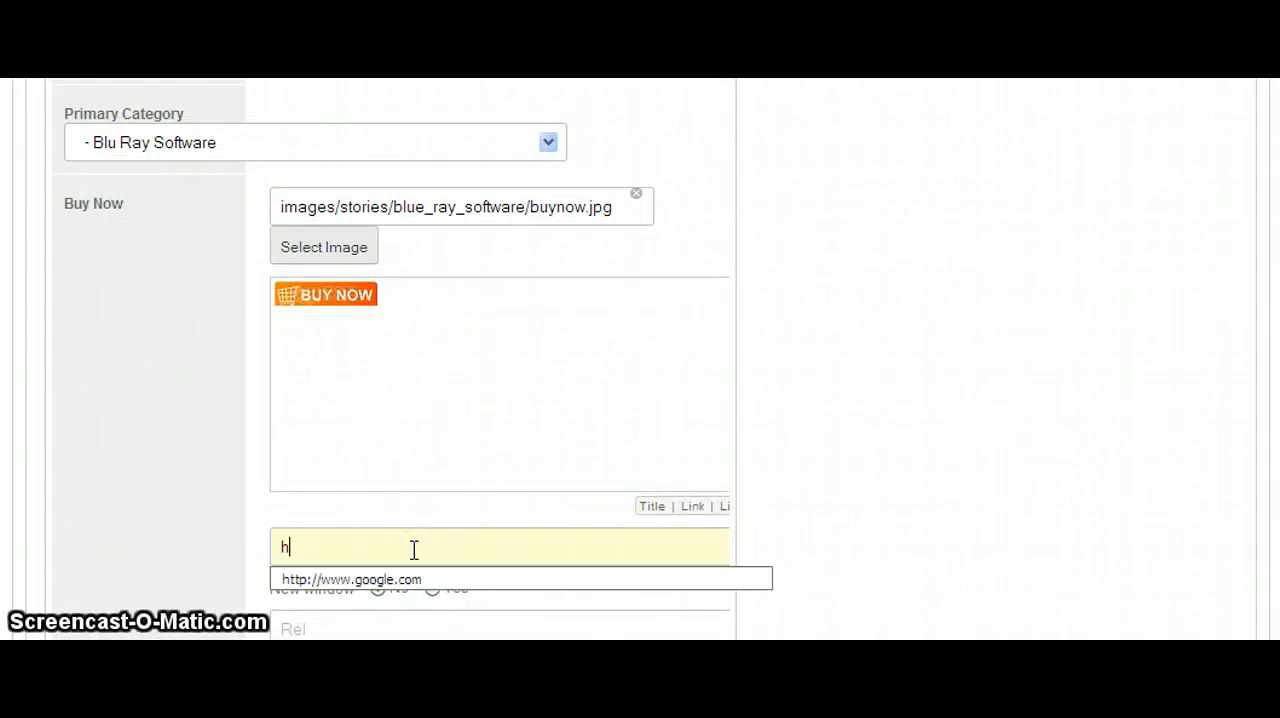
{"action": "left_click", "coordinate": [350, 580]}
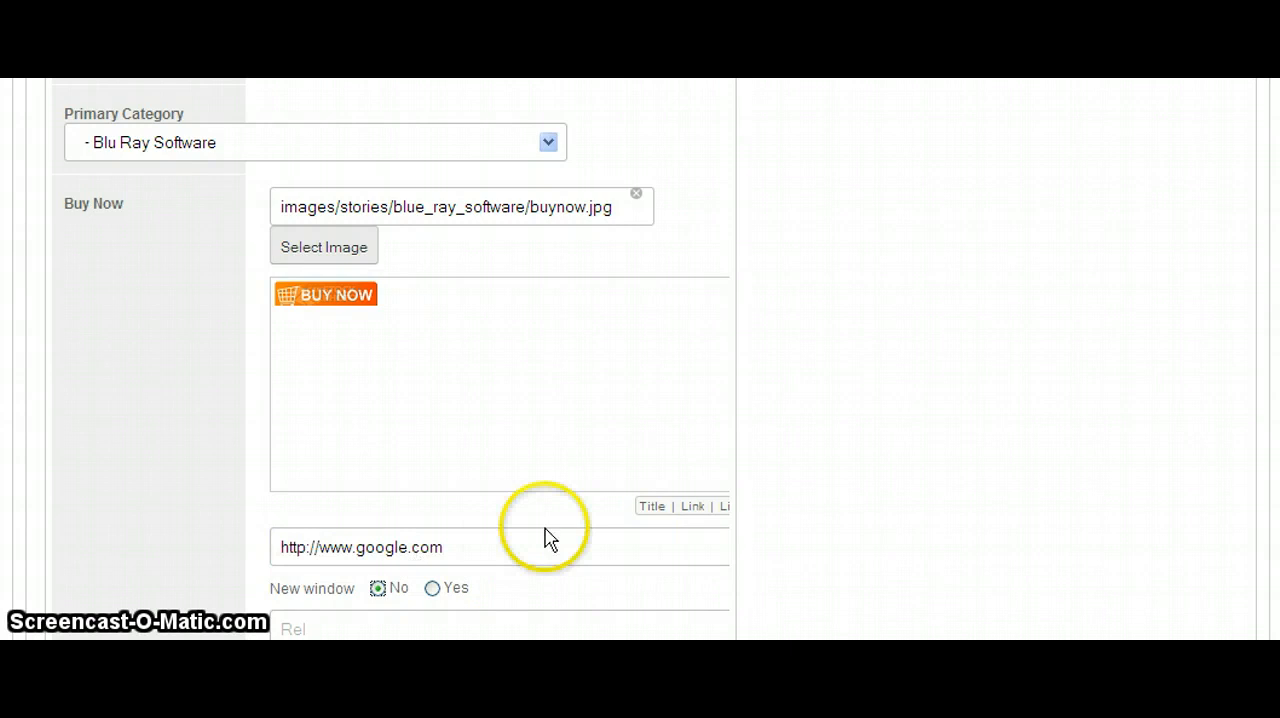
{"action": "scroll", "scroll_direction": "down", "scroll_amount": 3}
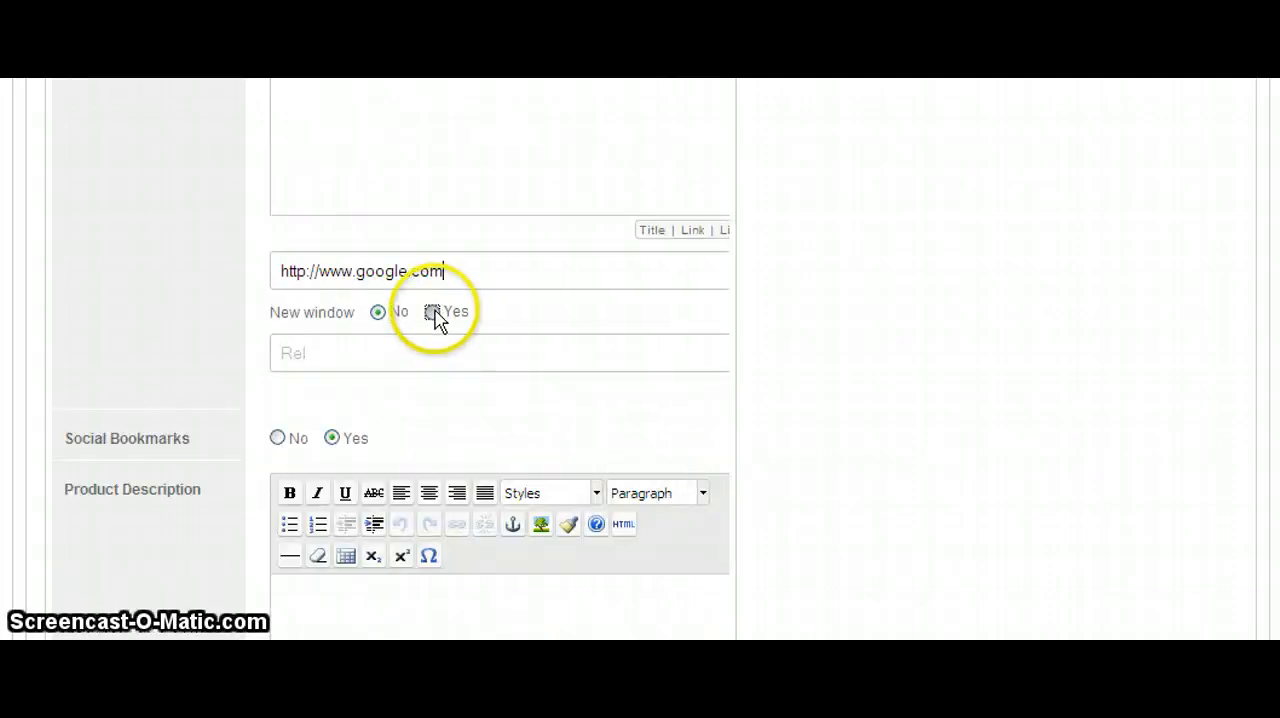
{"action": "left_click", "coordinate": [432, 312]}
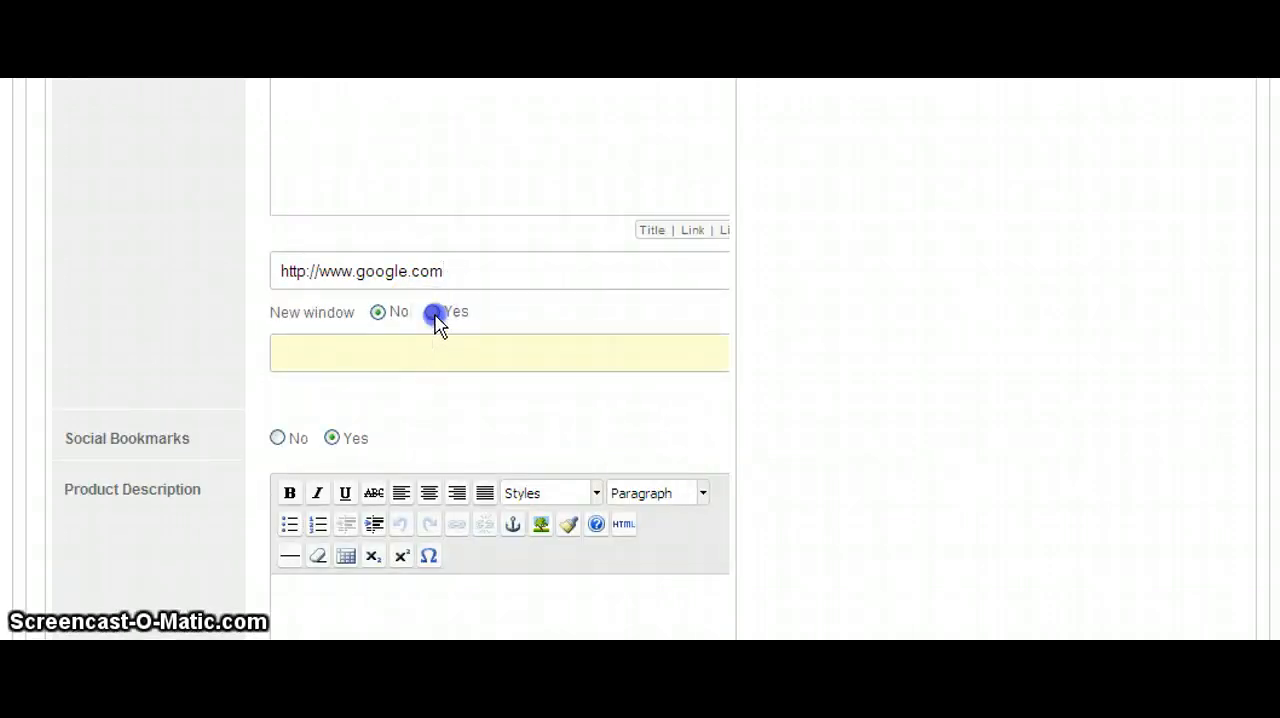
{"action": "left_click", "coordinate": [432, 312]}
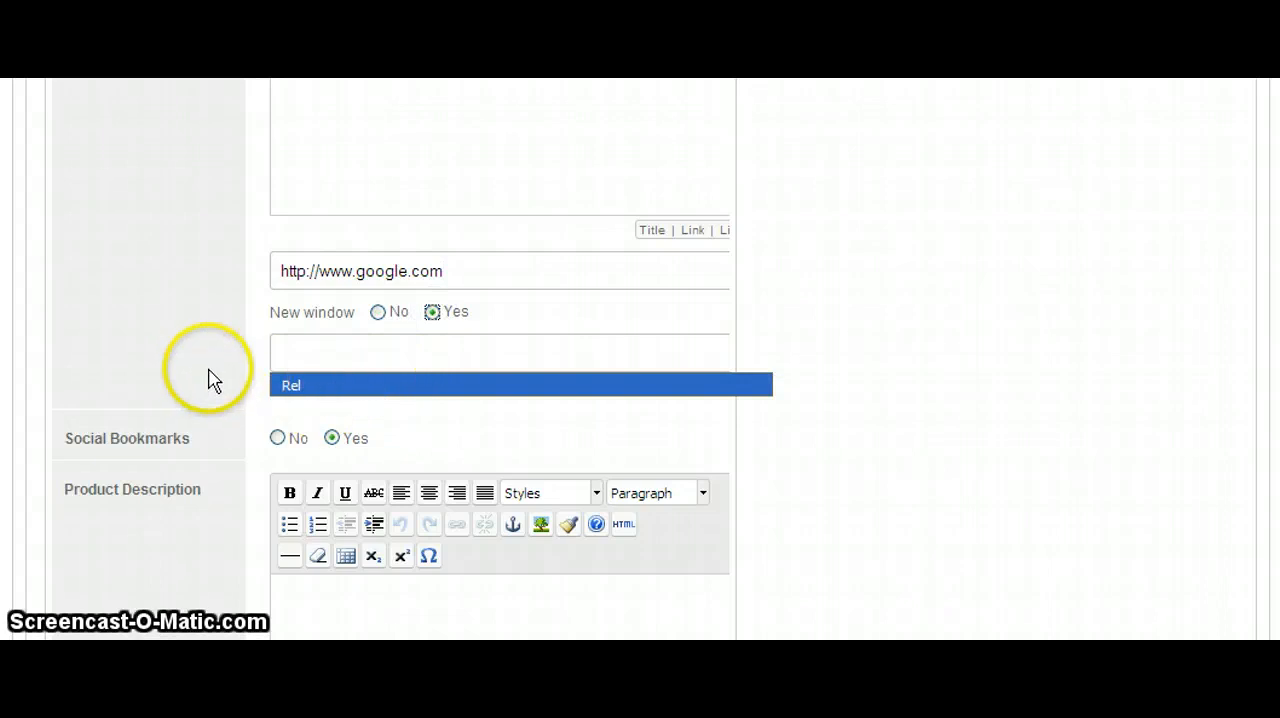
{"action": "scroll", "scroll_direction": "down", "scroll_amount": 3}
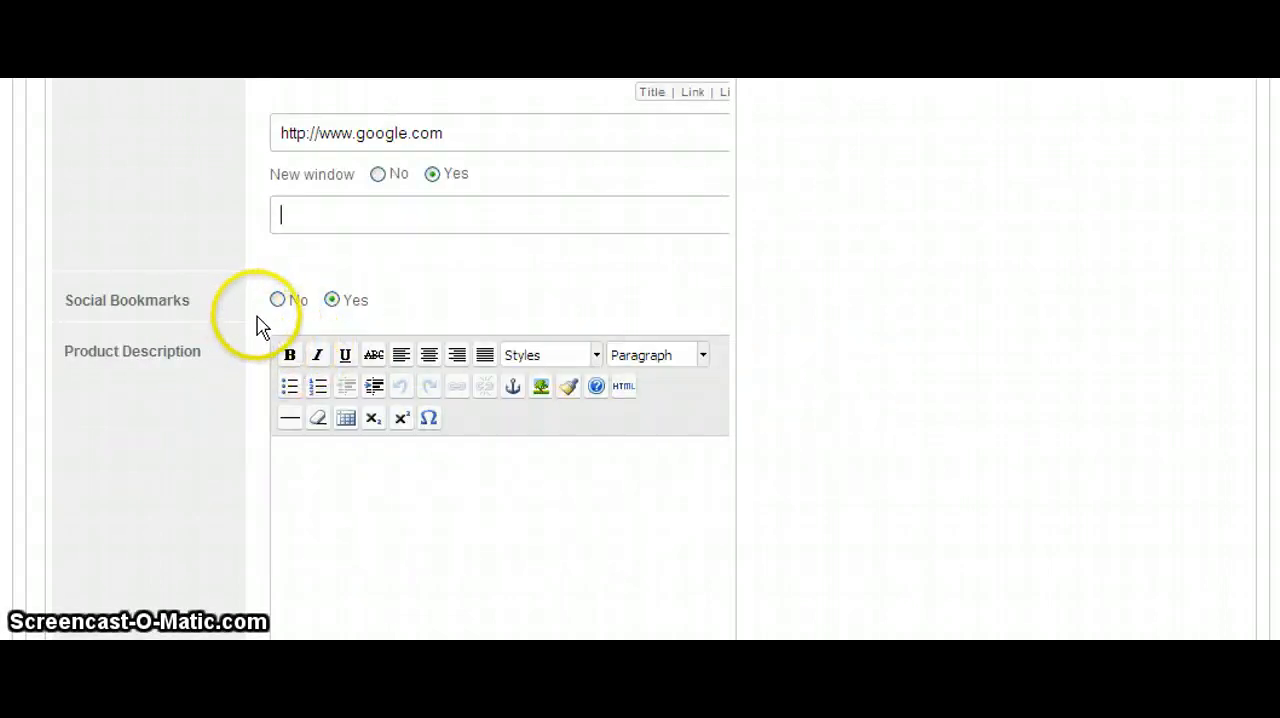
- Enter test and $4.96 as the item's Right side bullets
{"action": "scroll", "scroll_direction": "down", "scroll_amount": 3}
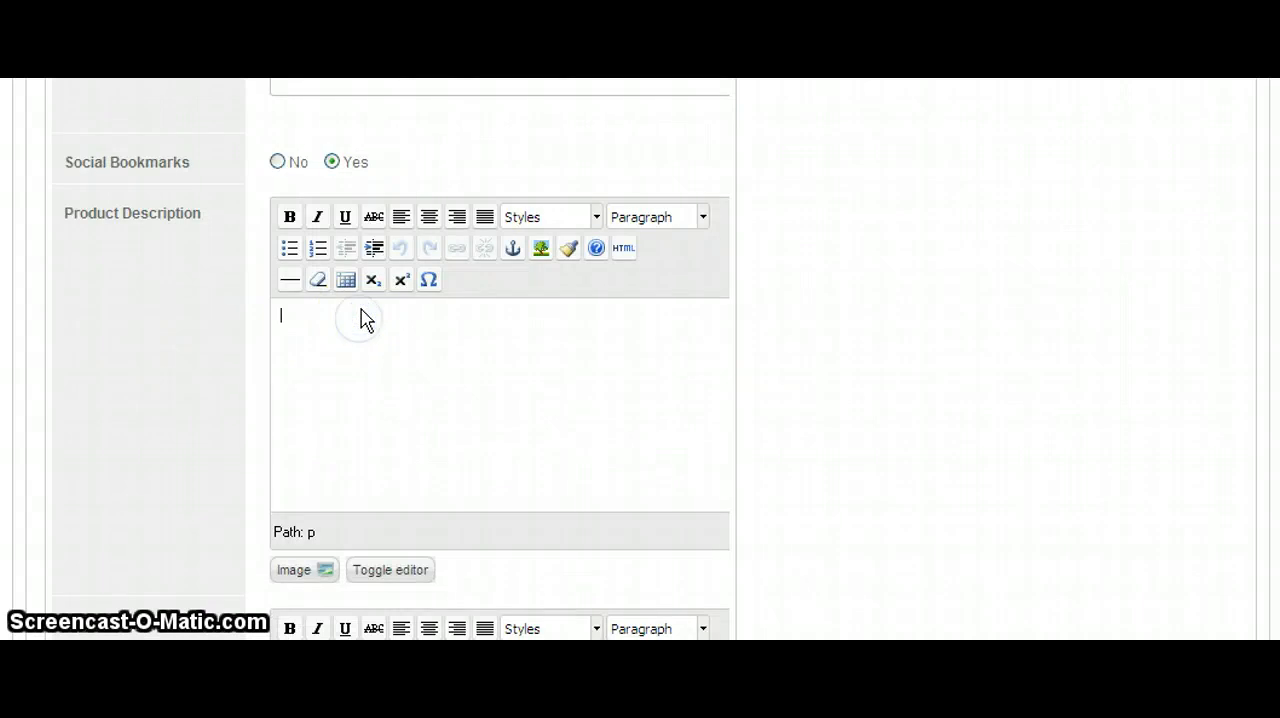
{"action": "type", "text": "descri"}
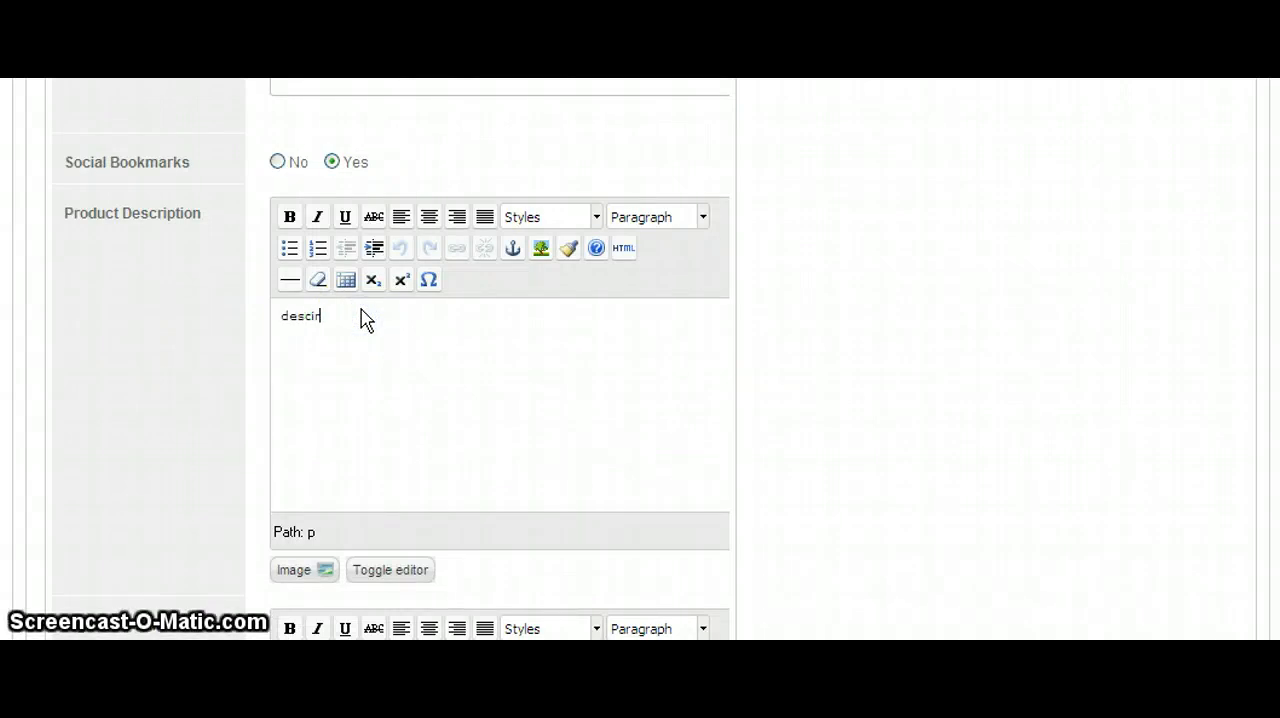
{"action": "type", "text": "i"}
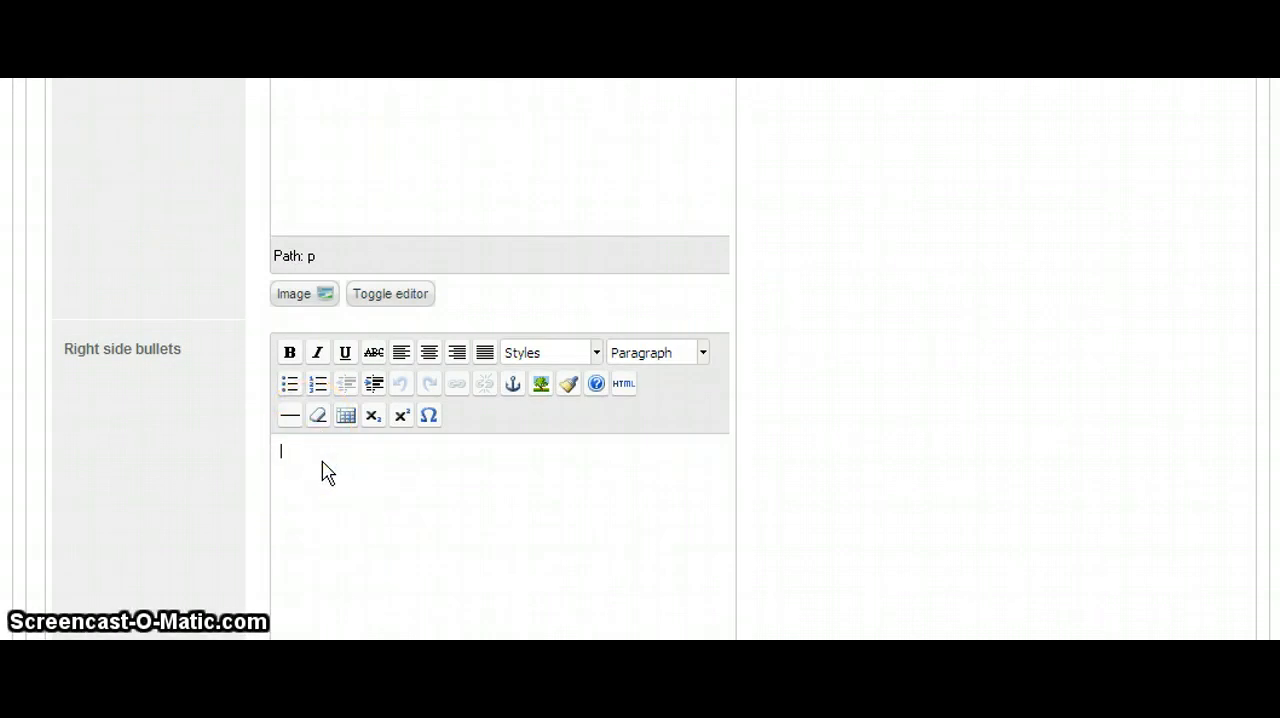
{"action": "type", "text": "test"}
{"action": "type", "text": "4."}
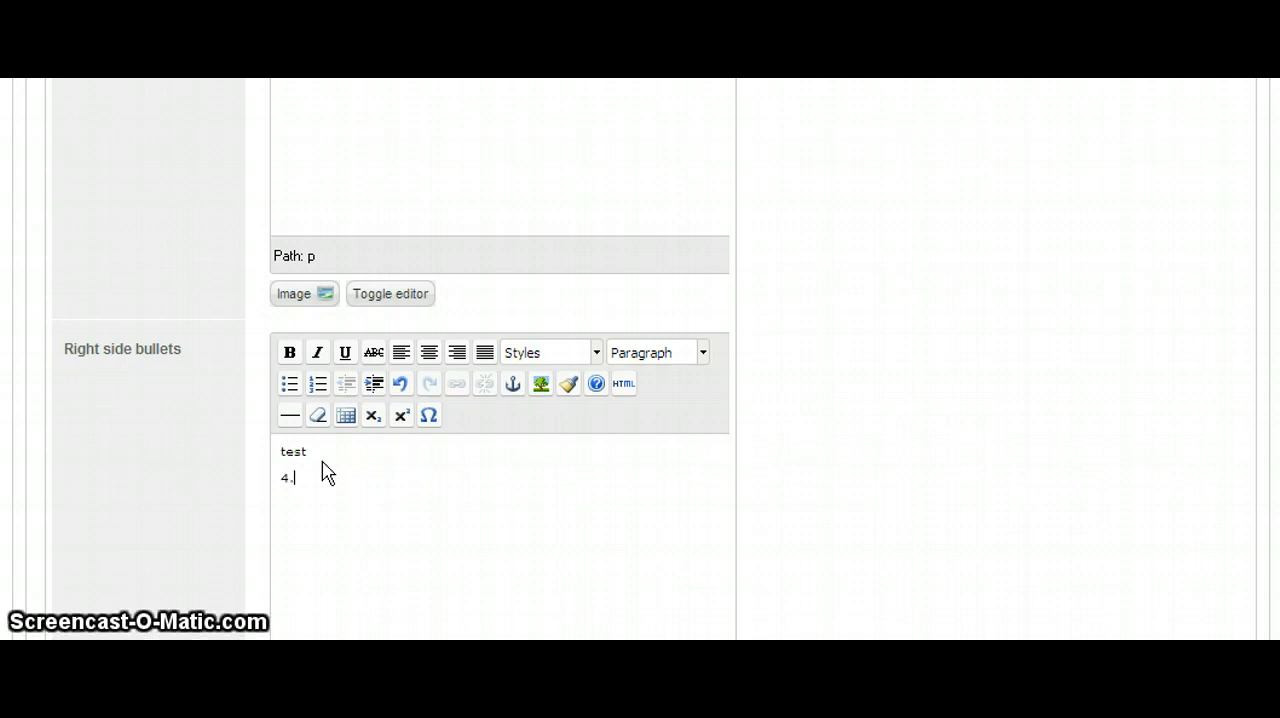
{"action": "type", "text": "$4"}
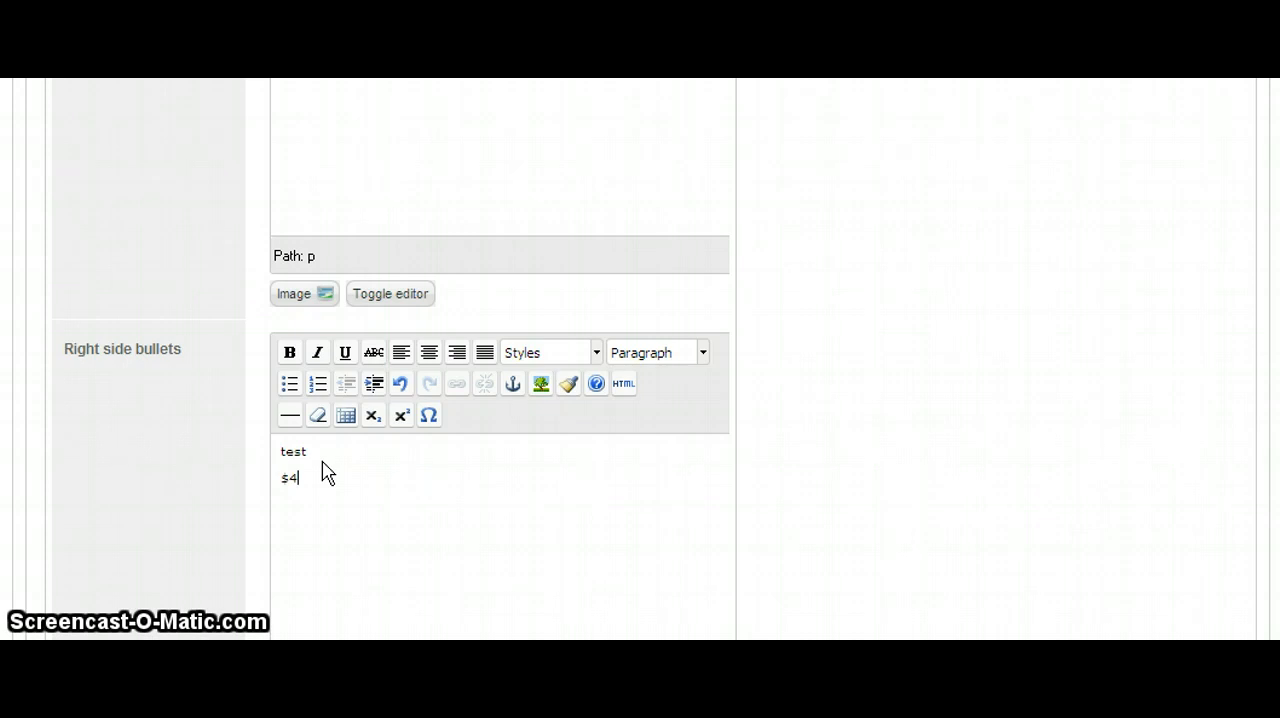
{"action": "type", "text": ".96"}
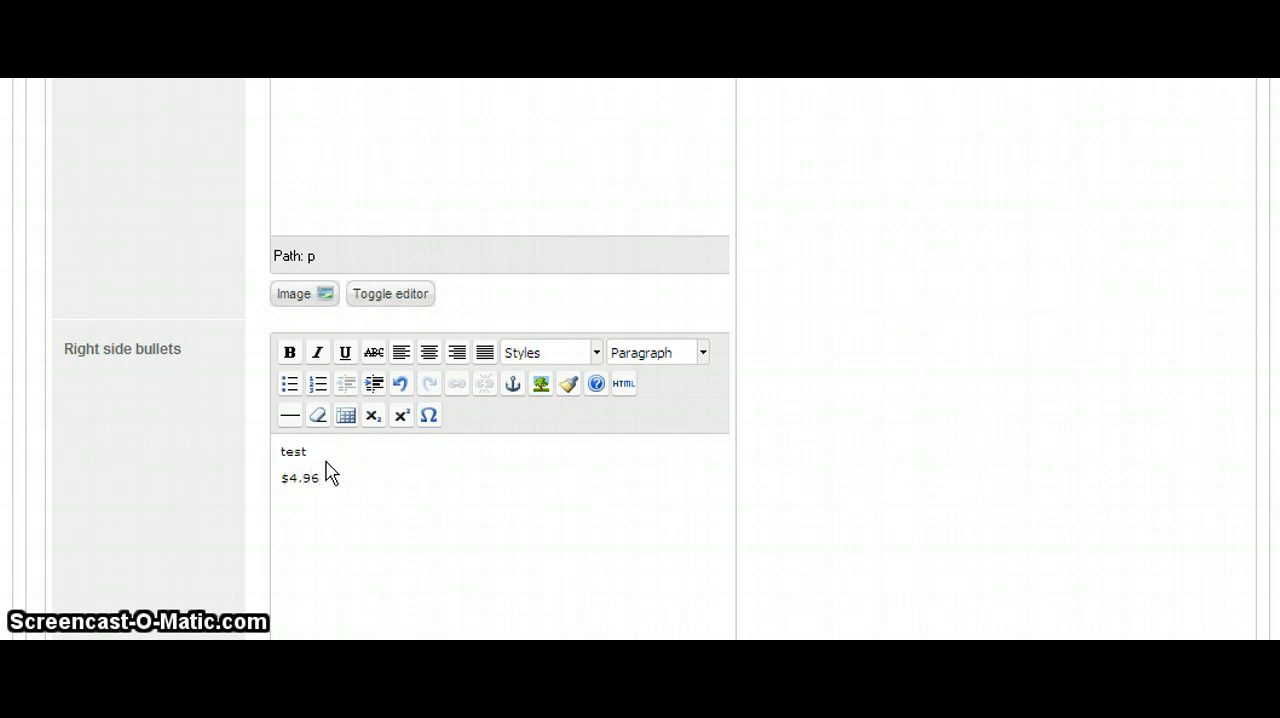
- Begin the Product Bullets text with a placeholder line lkjalksdfaf
{"action": "scroll", "scroll_direction": "down", "scroll_amount": 3}
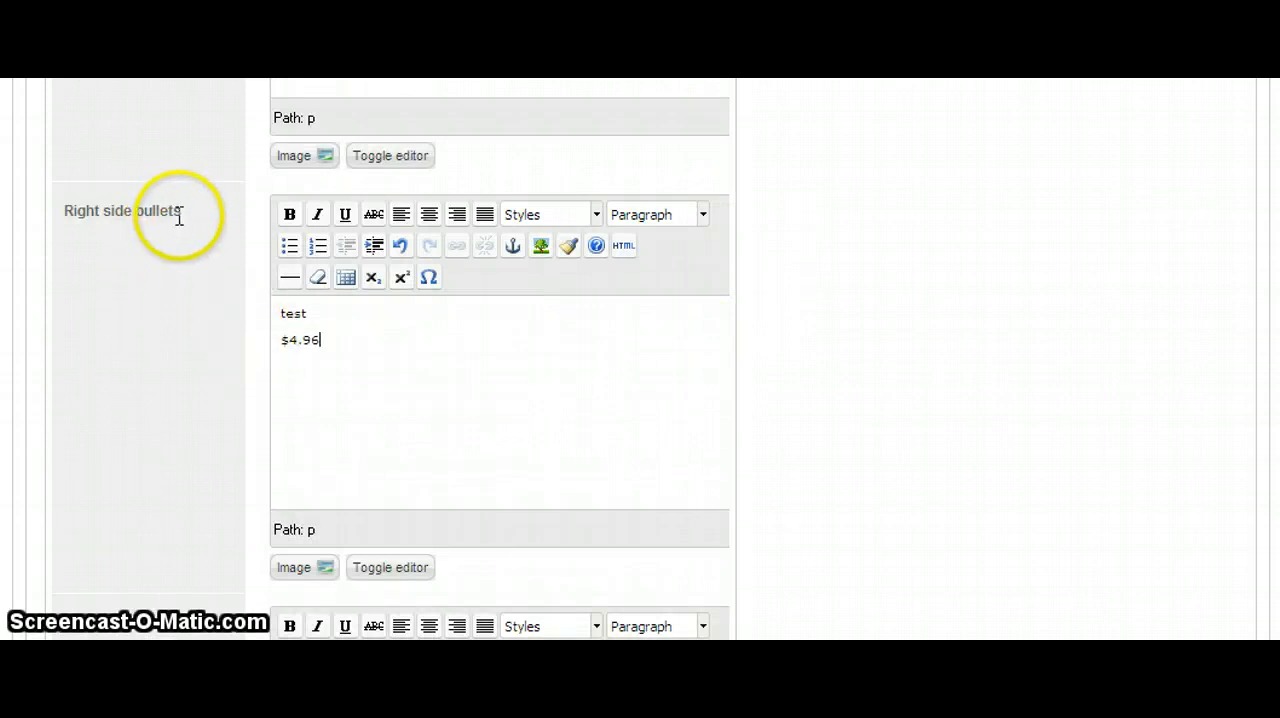
{"action": "double_click", "coordinate": [120, 212]}
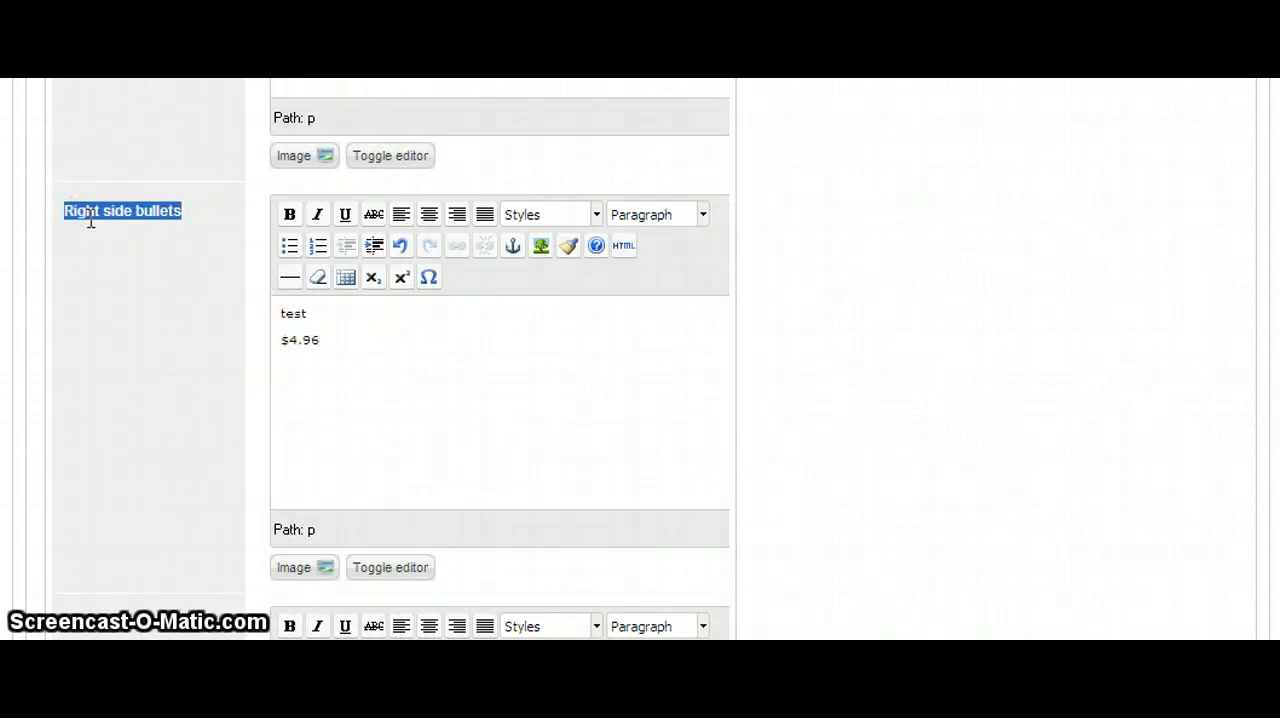
{"action": "mouse_move", "coordinate": [196, 288]}
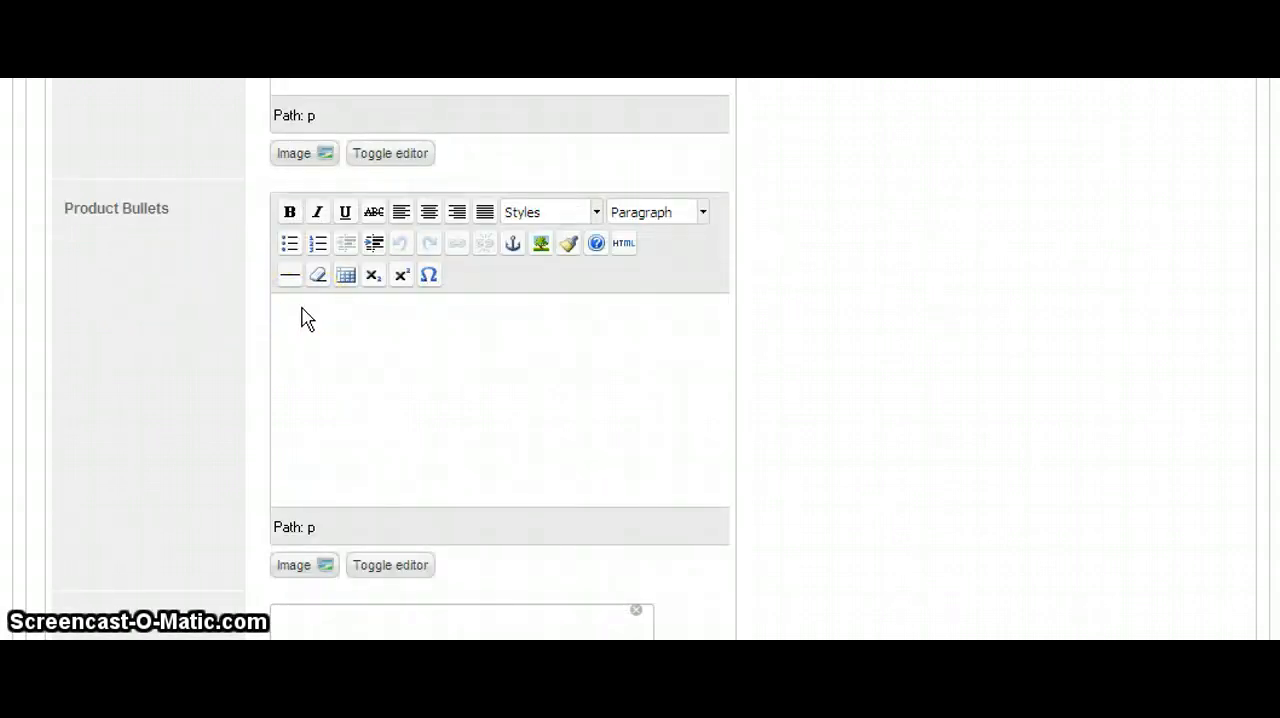
{"action": "type", "text": "lkjalksdfaf"}
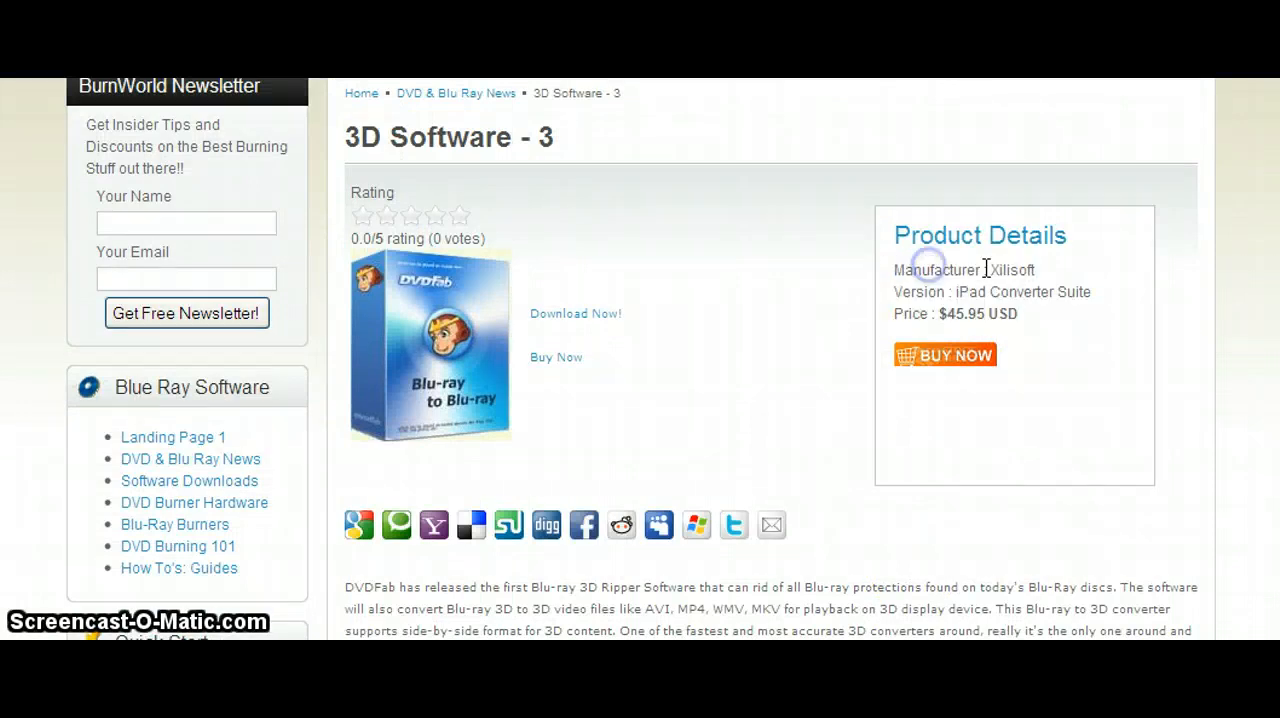
- Look over the live 3D Software - 3 product page as a layout reference
{"action": "left_click_drag", "start_coordinate": [896, 270], "coordinate": [1018, 312]}
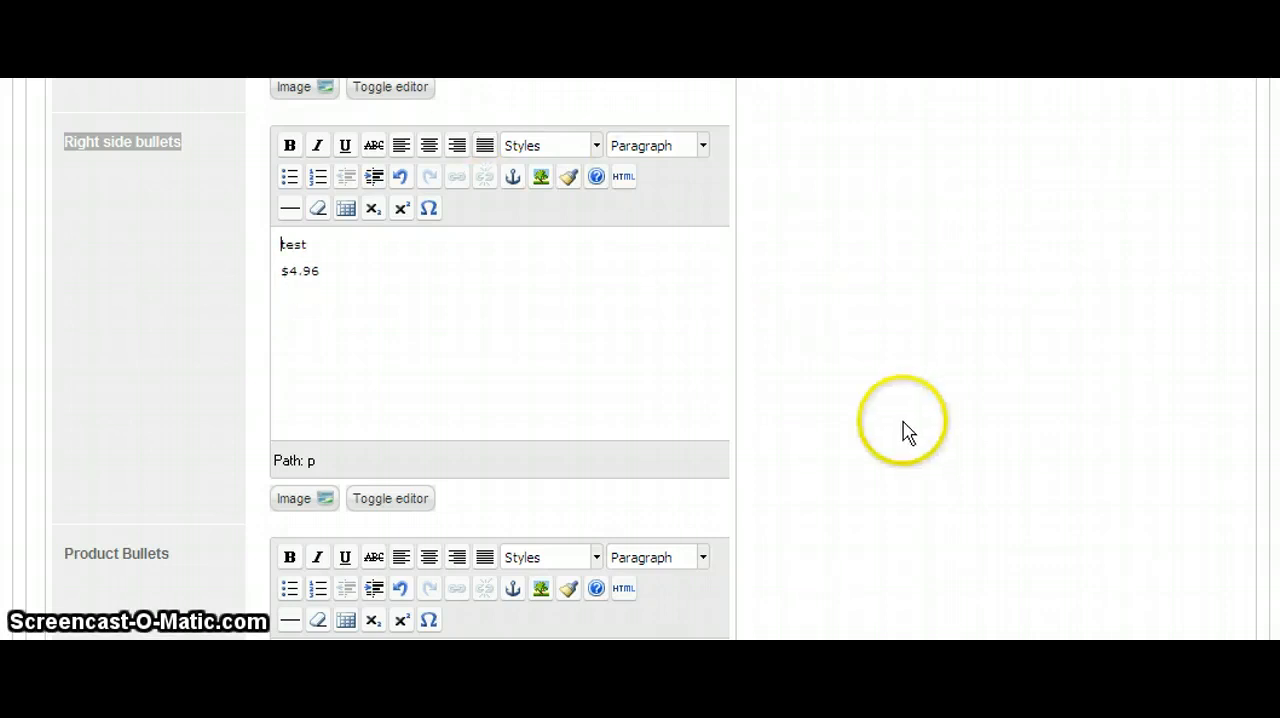
- Pick 3d_software.jpg in the image manager as the item's image
{"action": "scroll", "scroll_direction": "down", "scroll_amount": 3}
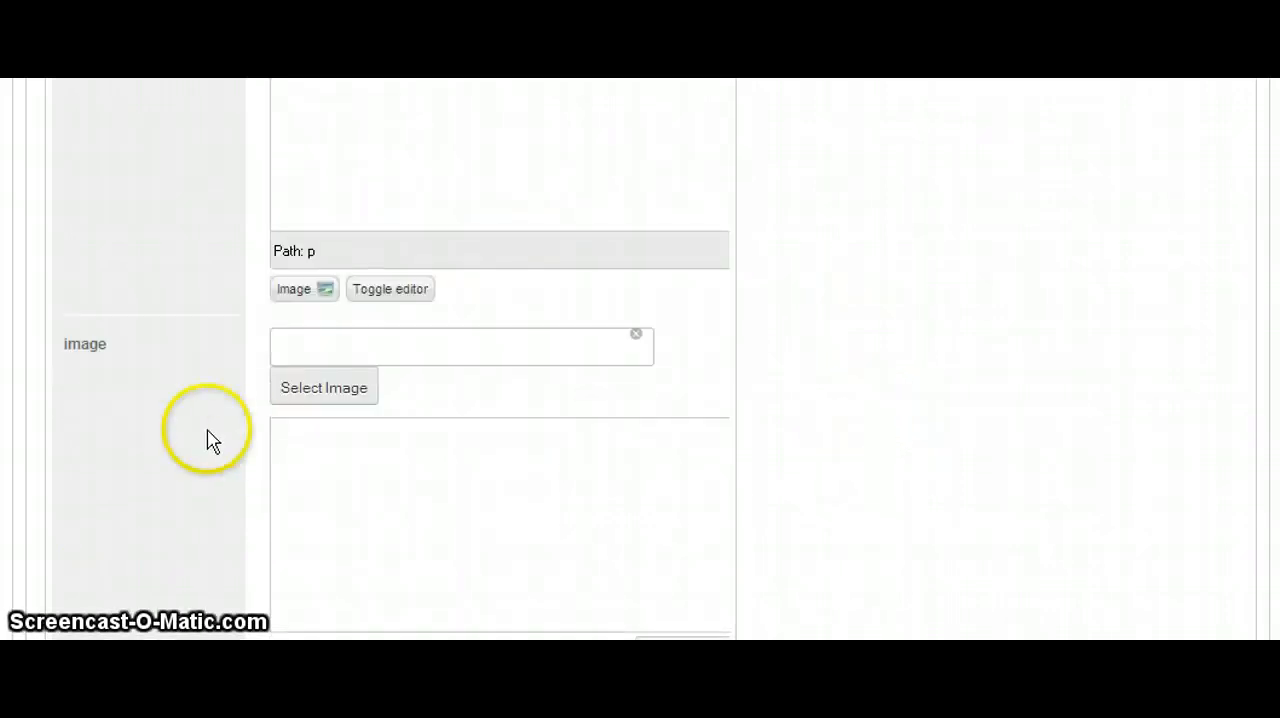
{"action": "left_click", "coordinate": [324, 388]}
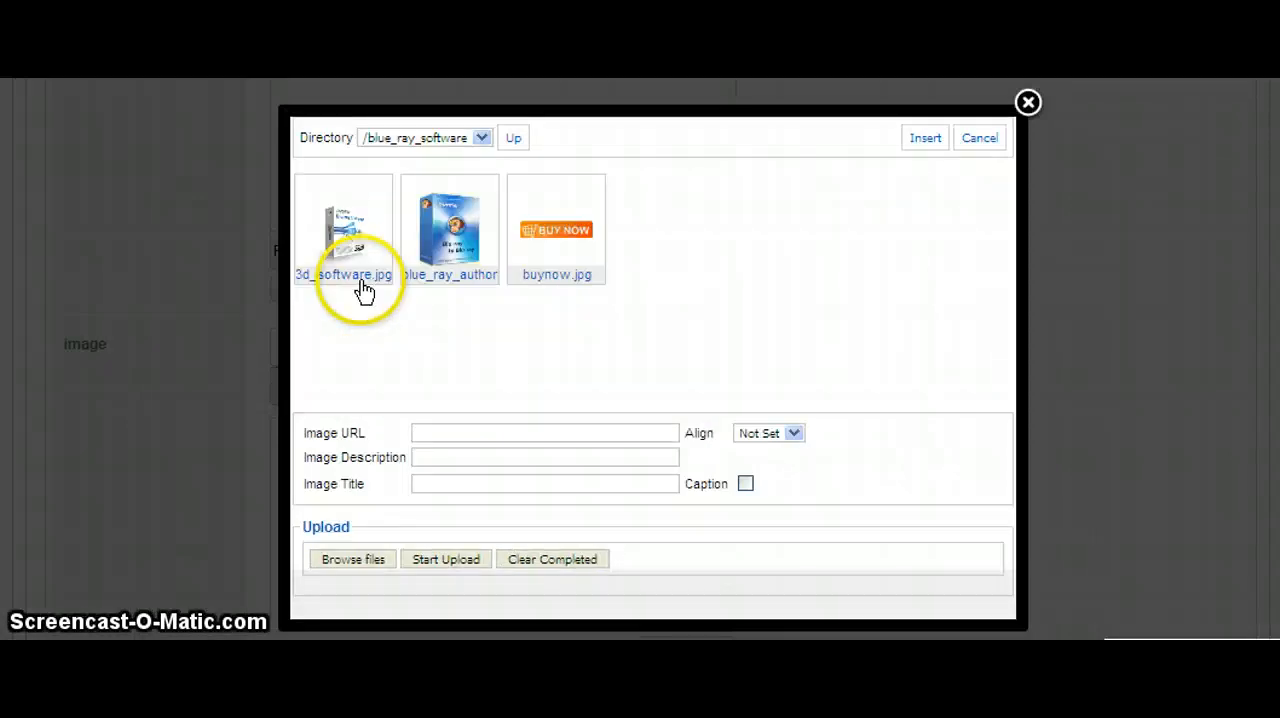
{"action": "left_click", "coordinate": [344, 230]}
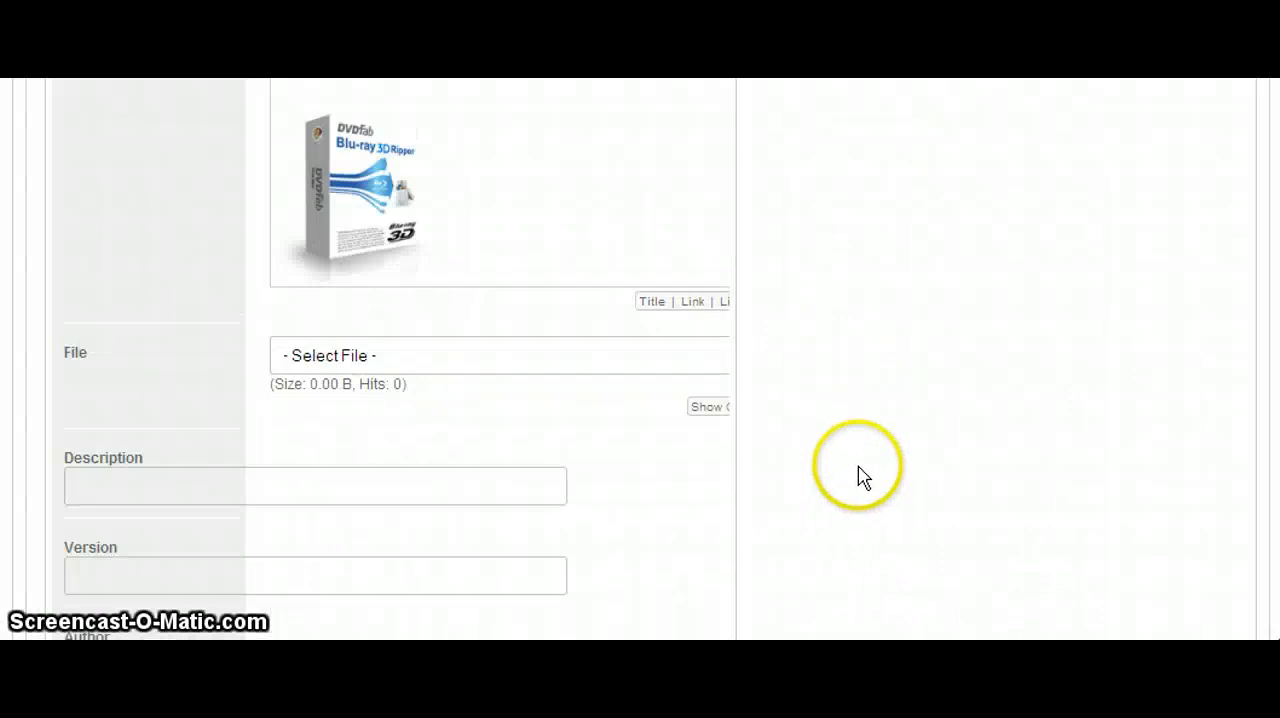
{"action": "scroll", "scroll_direction": "down", "scroll_amount": 3}
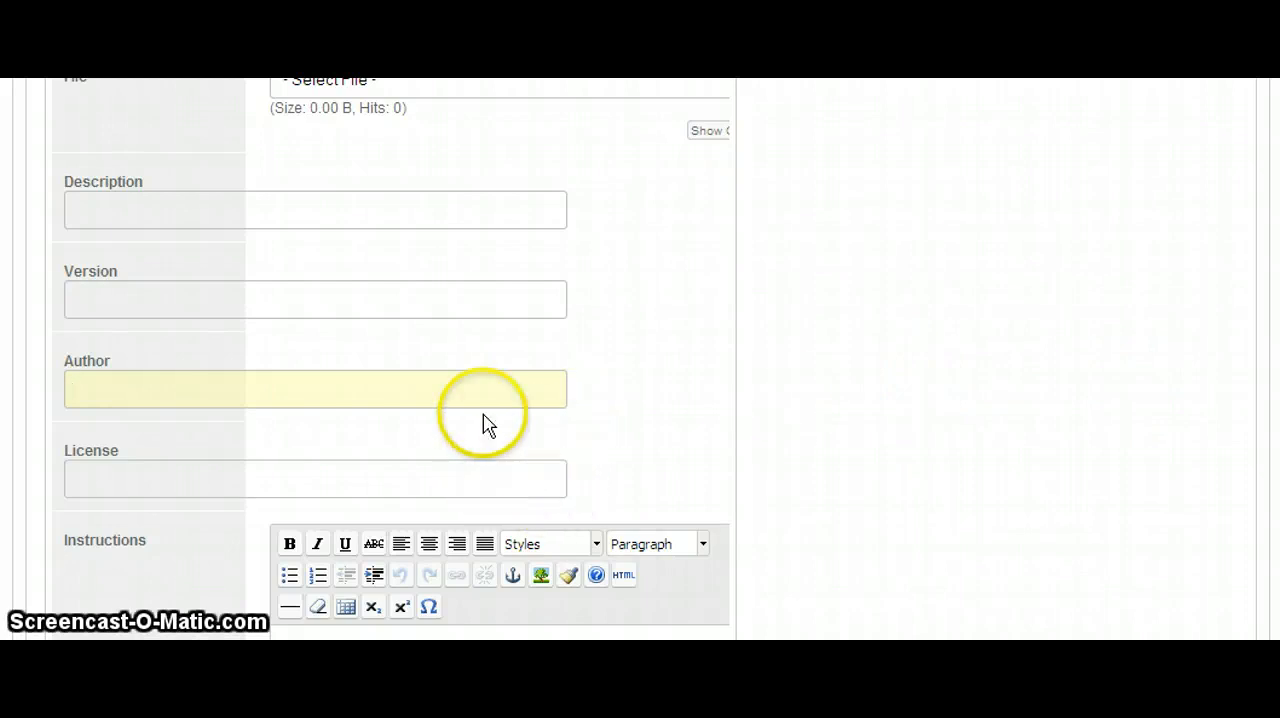
{"action": "mouse_move", "coordinate": [770, 276]}
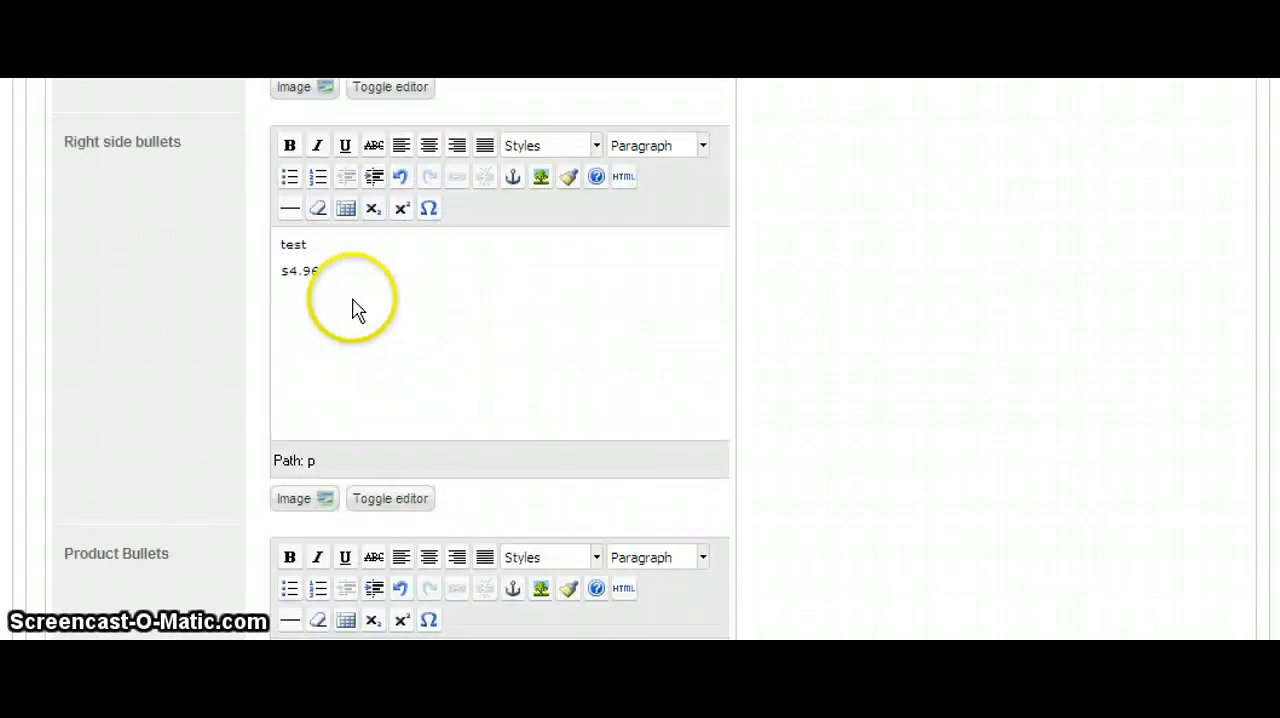
{"action": "scroll", "scroll_direction": "down", "scroll_amount": 3}
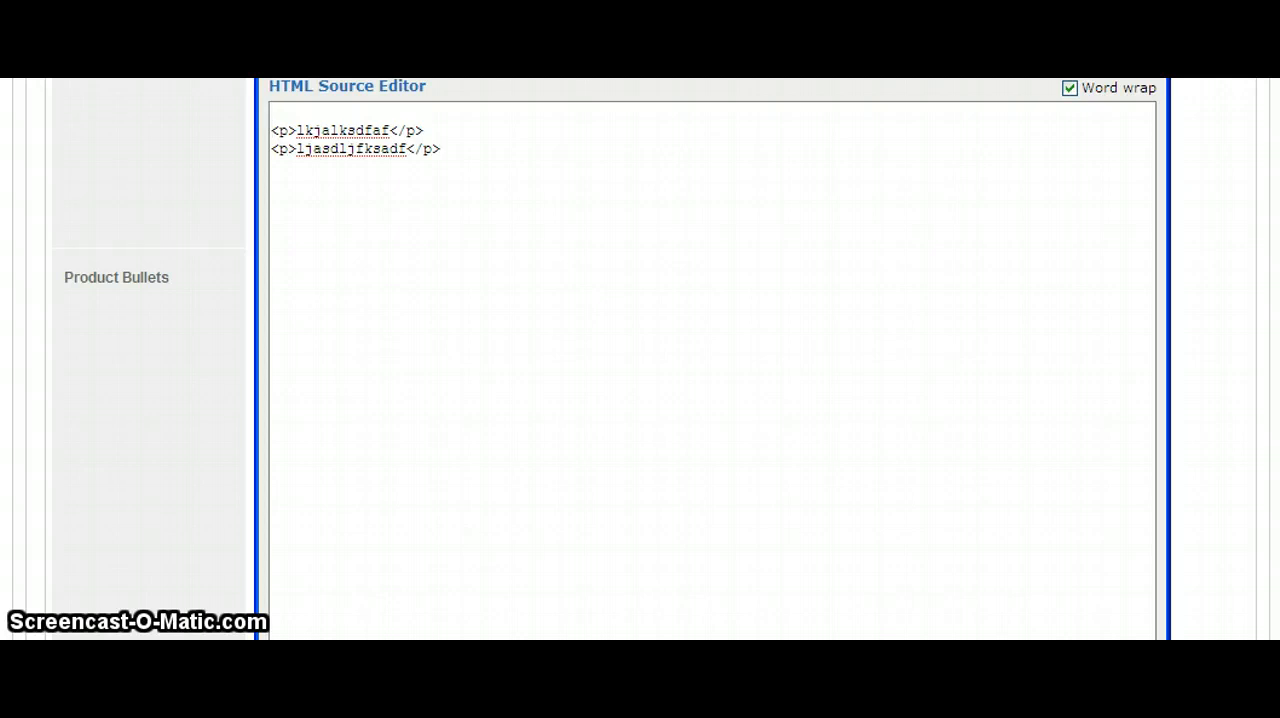
- Add <h5>test</h5> above the Product Bullets paragraphs in the HTML source and update the field
{"action": "type", "text": "<"}
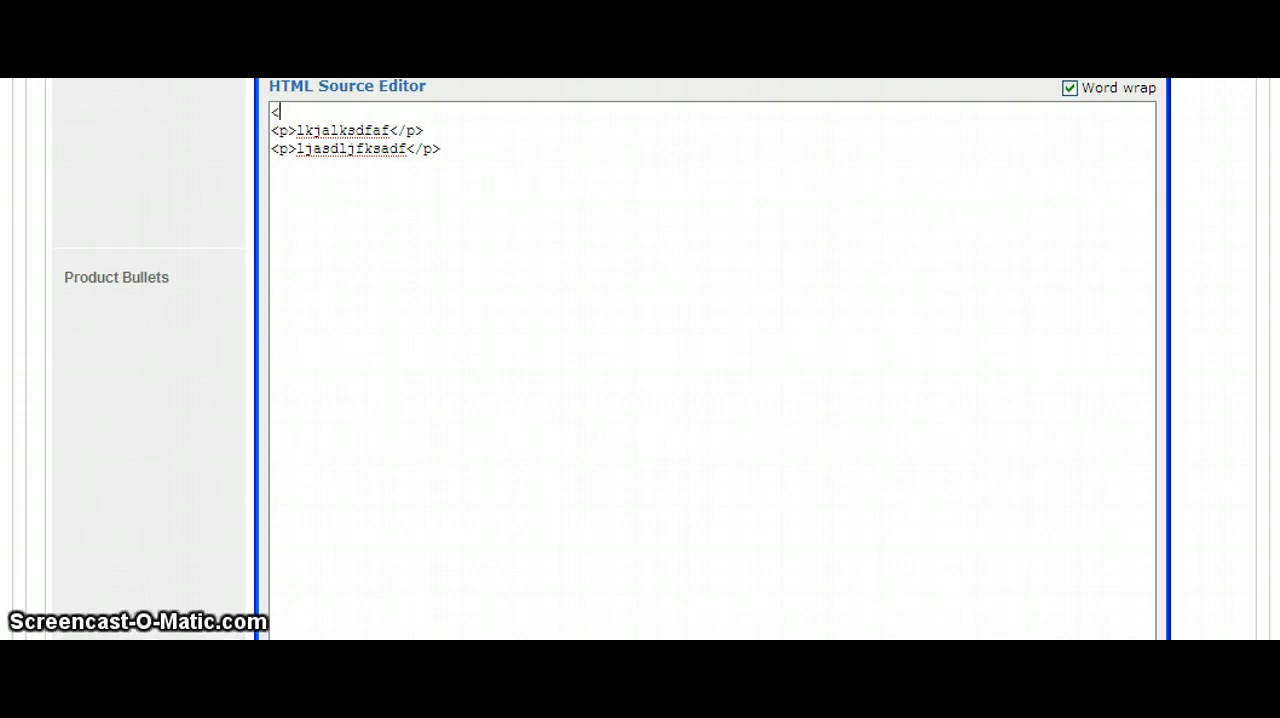
{"action": "type", "text": "h5"}
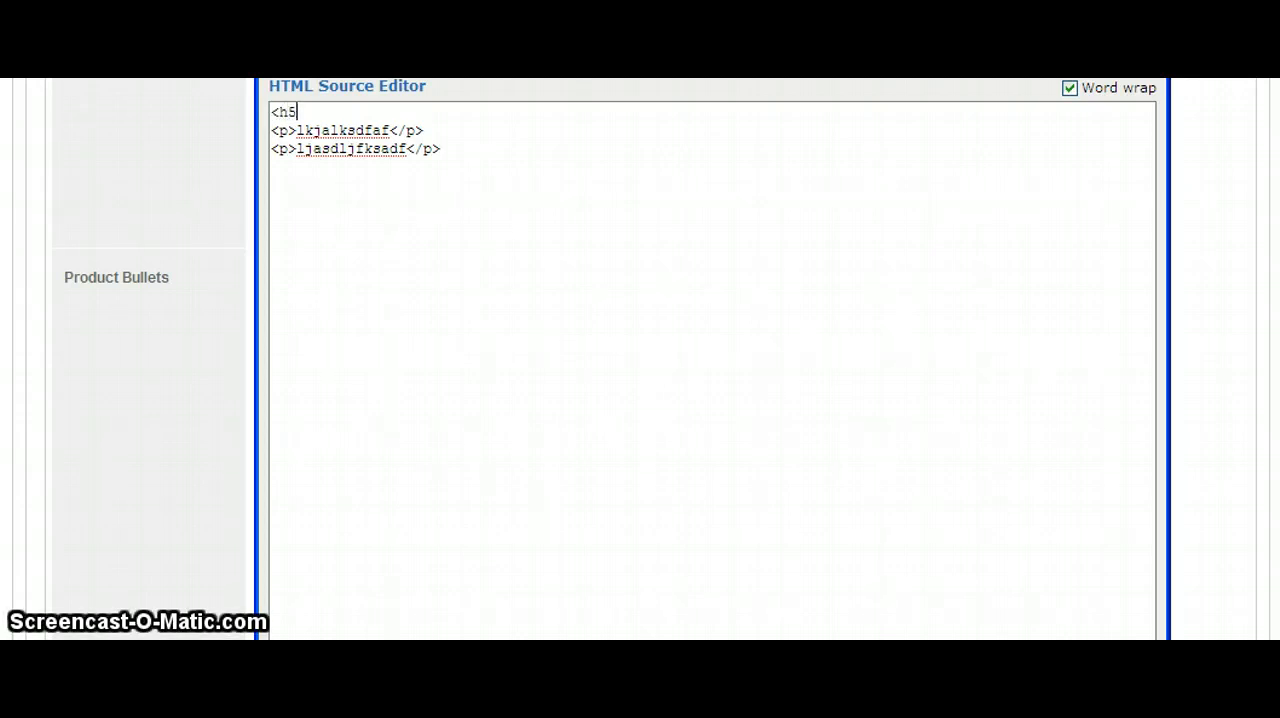
{"action": "type", "text": ">test"}
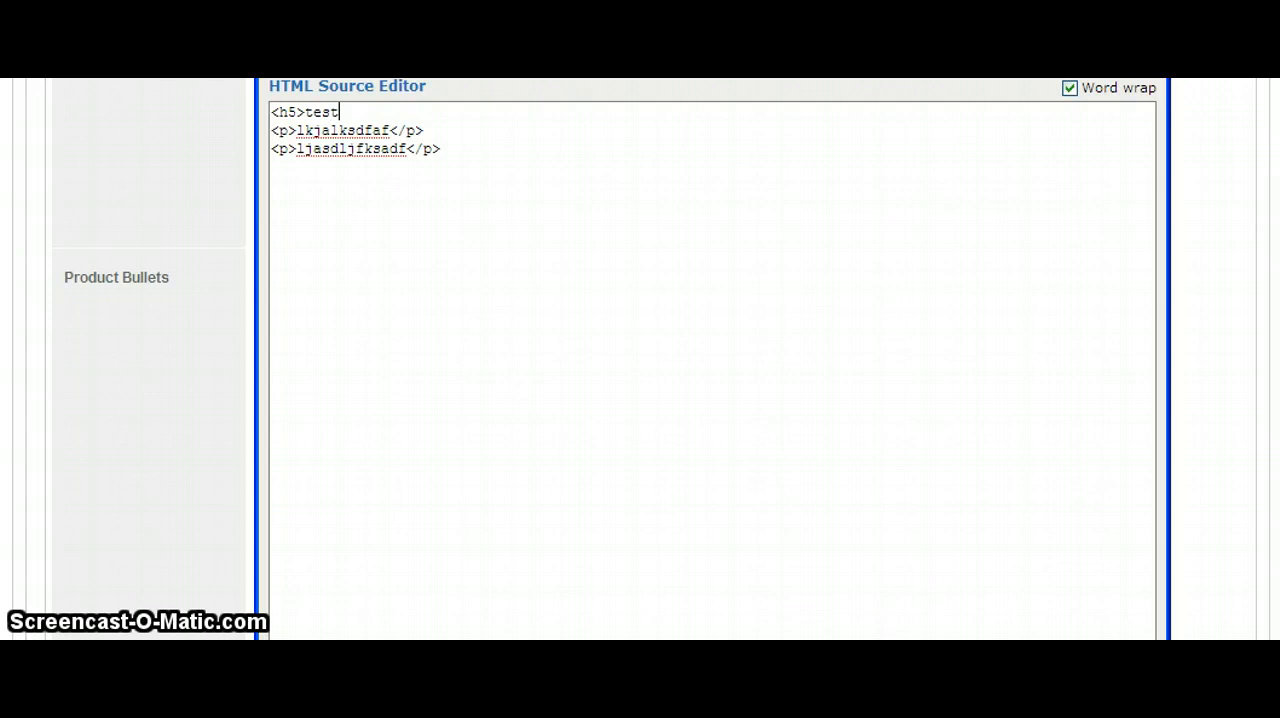
{"action": "type", "text": "</h5>"}
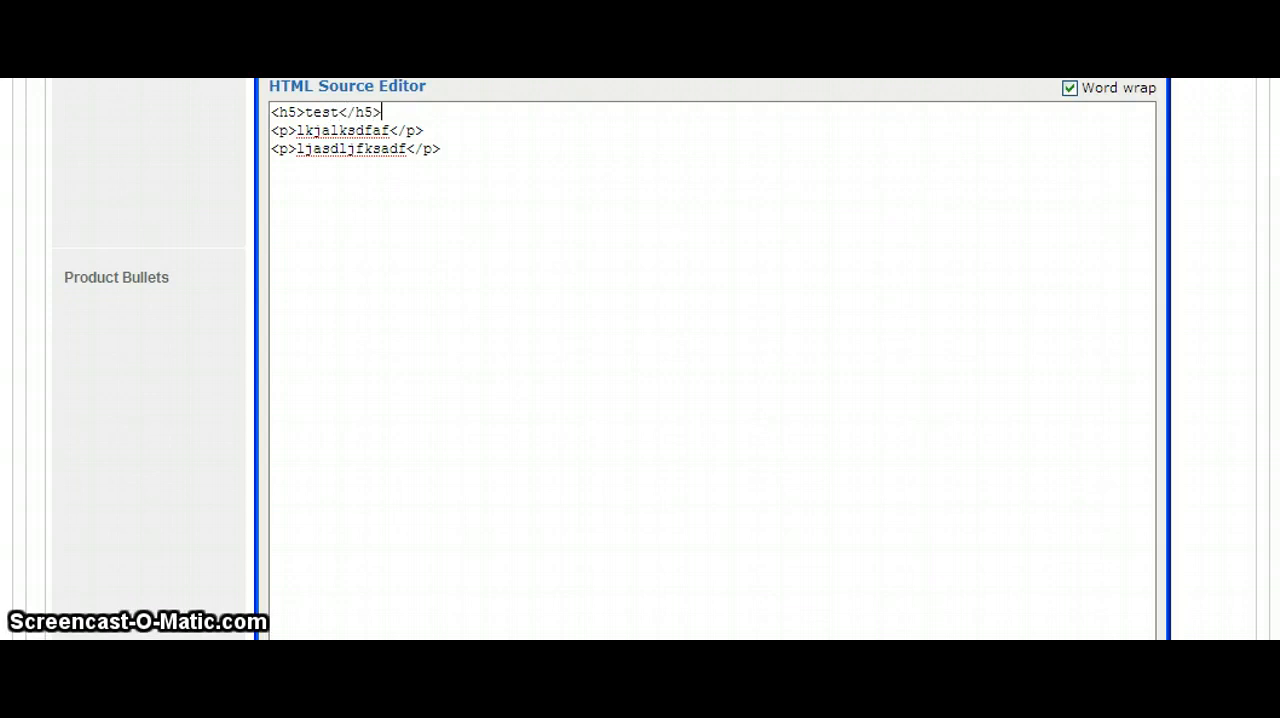
{"action": "left_click", "coordinate": [390, 222]}
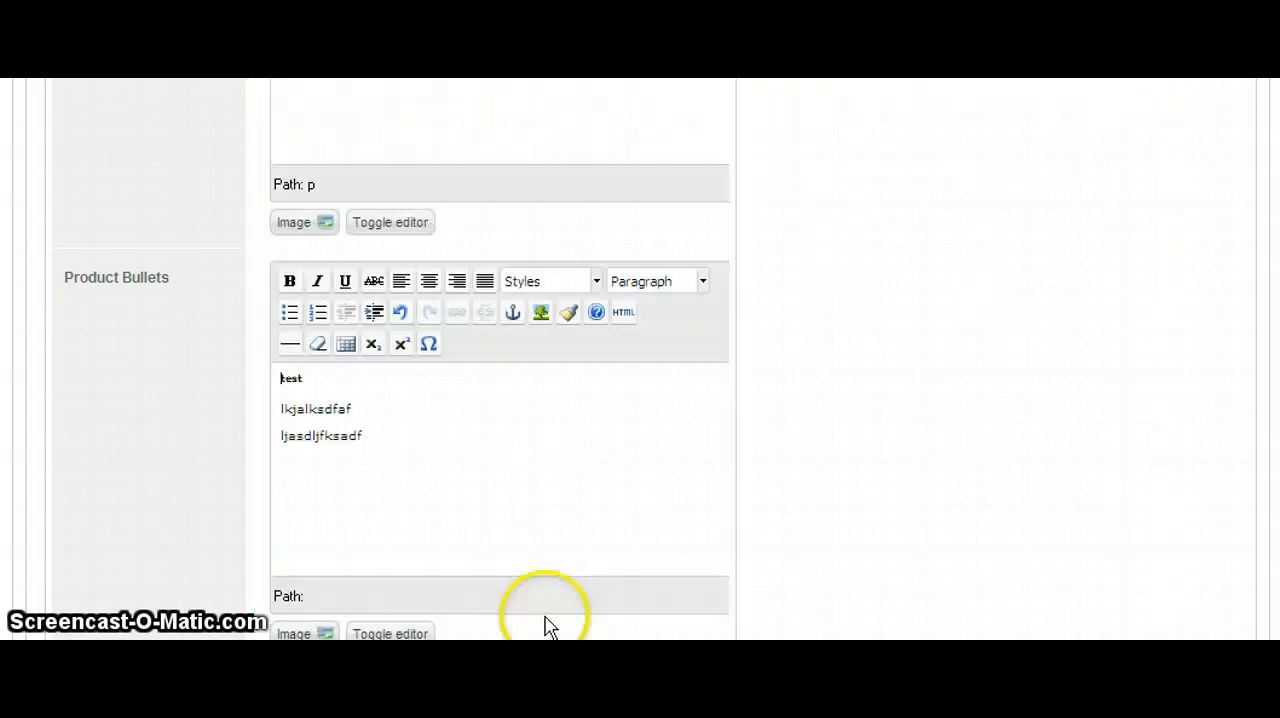
{"action": "mouse_move", "coordinate": [390, 400]}
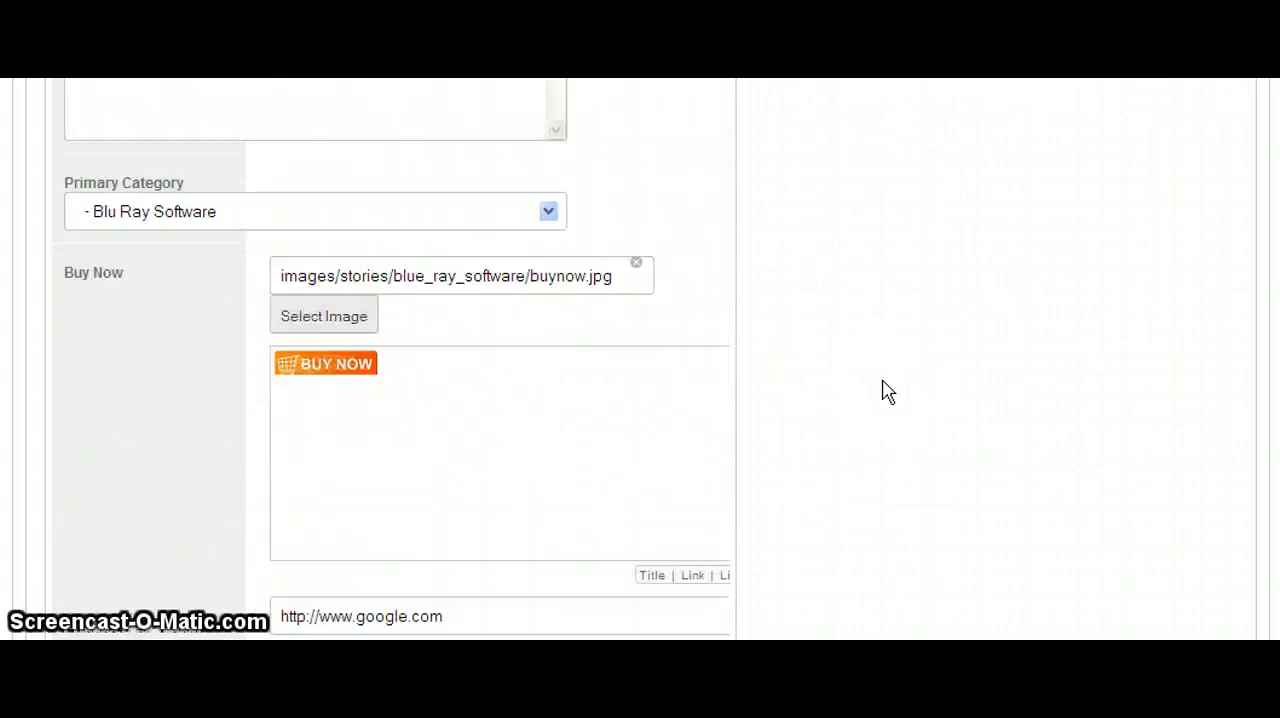
{"action": "scroll", "scroll_direction": "up", "scroll_amount": 3}
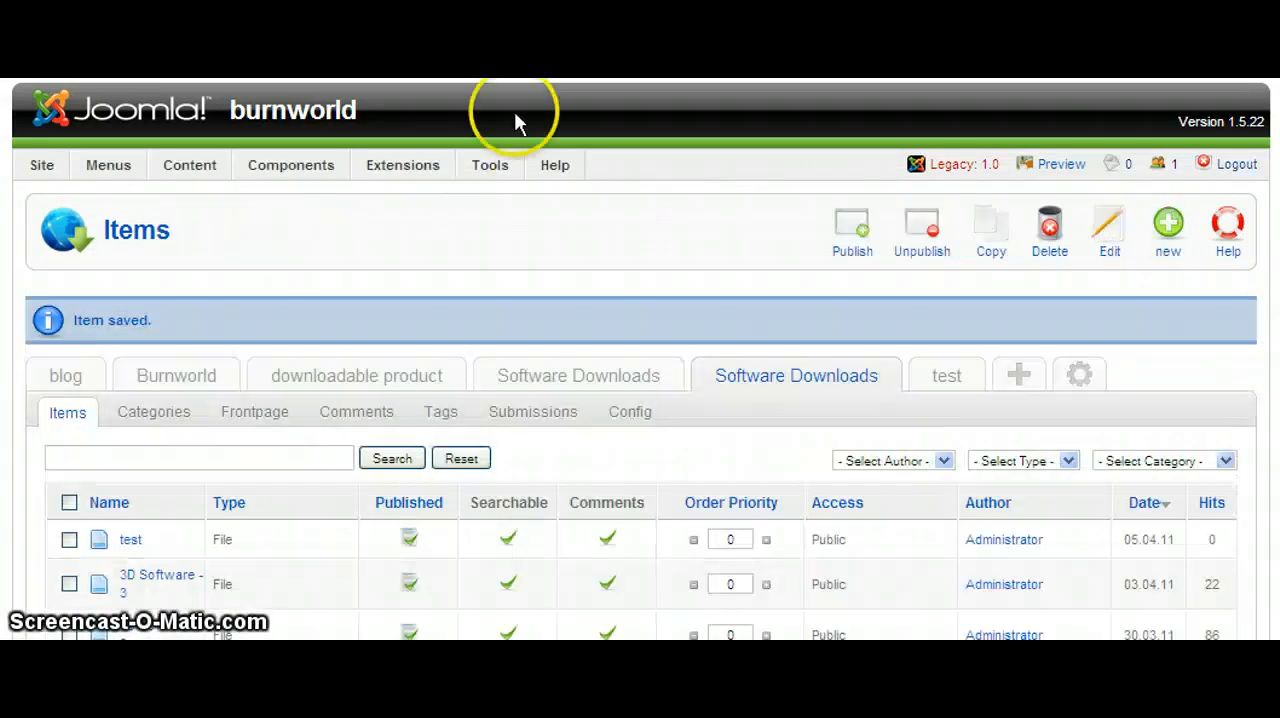
- With the test item saved in the Software Downloads list, glance through the Extensions menu
{"action": "left_click", "coordinate": [402, 164]}
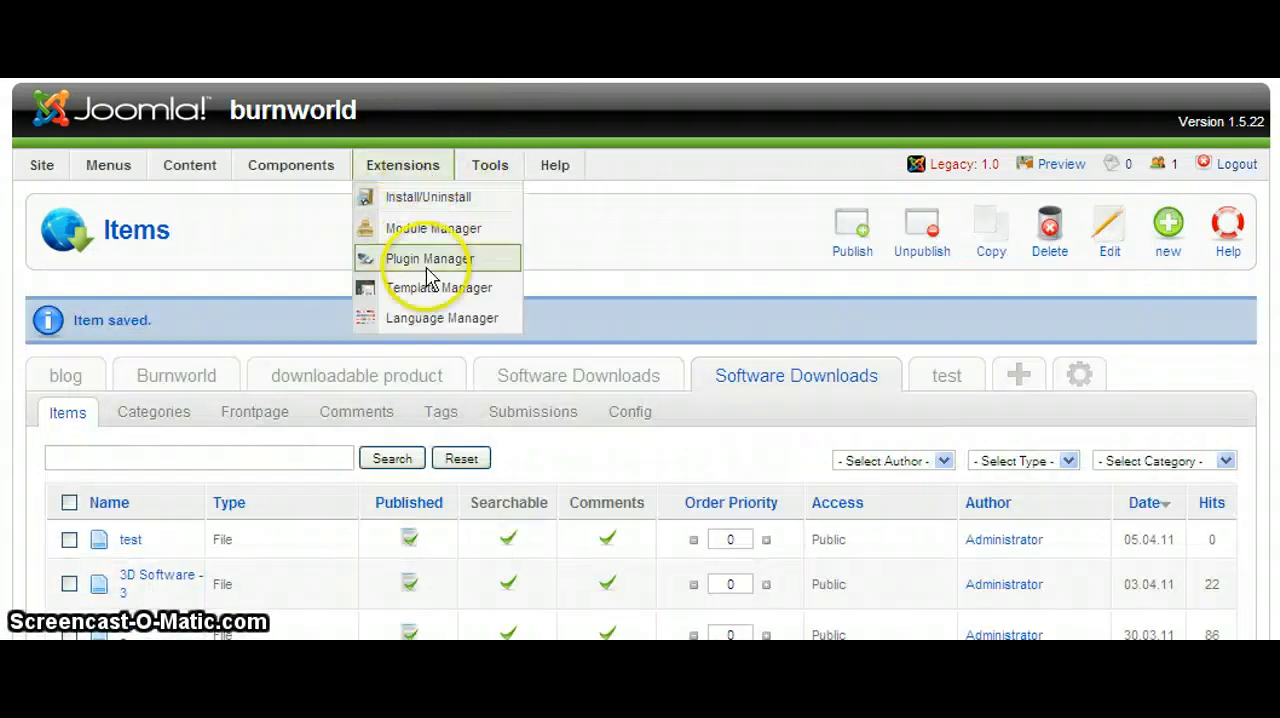
{"action": "left_click", "coordinate": [488, 164]}
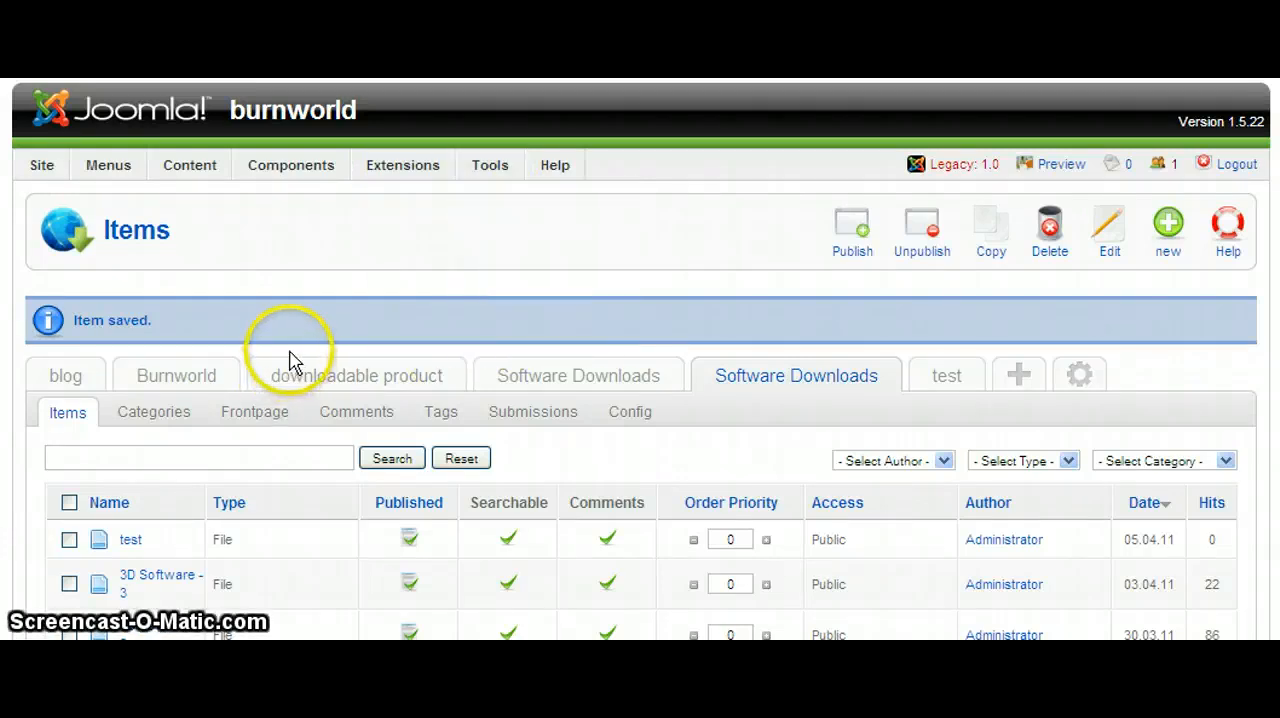
{"action": "mouse_move", "coordinate": [358, 378]}
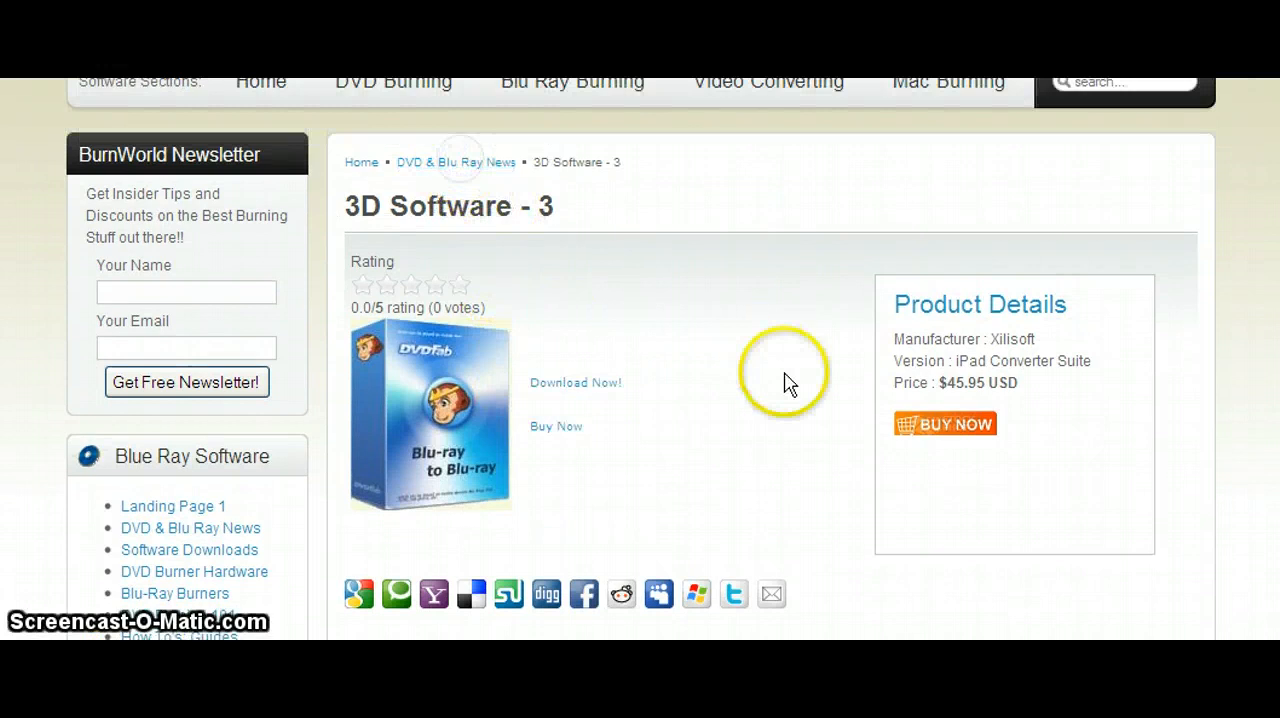
{"action": "mouse_move", "coordinate": [780, 376]}
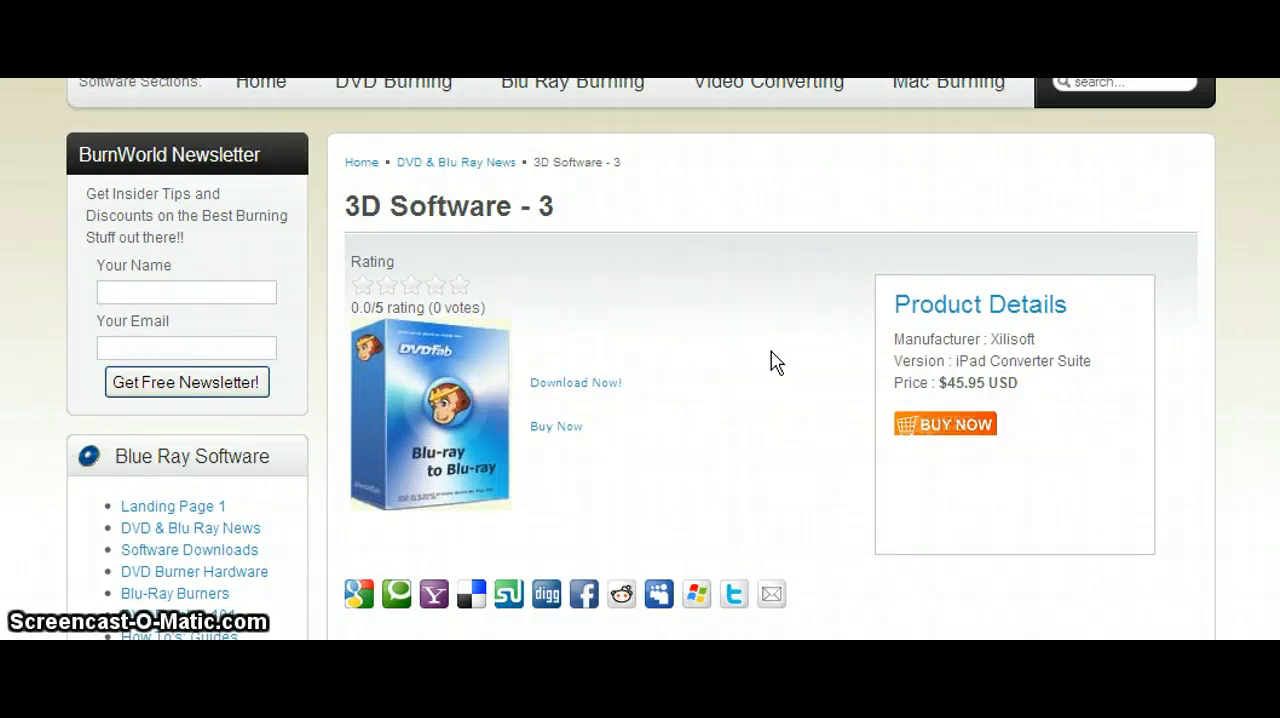
- Scroll the frontend category list to the test item and view its page with $4.96 and Buy Now
{"action": "scroll", "scroll_direction": "down", "scroll_amount": 3}
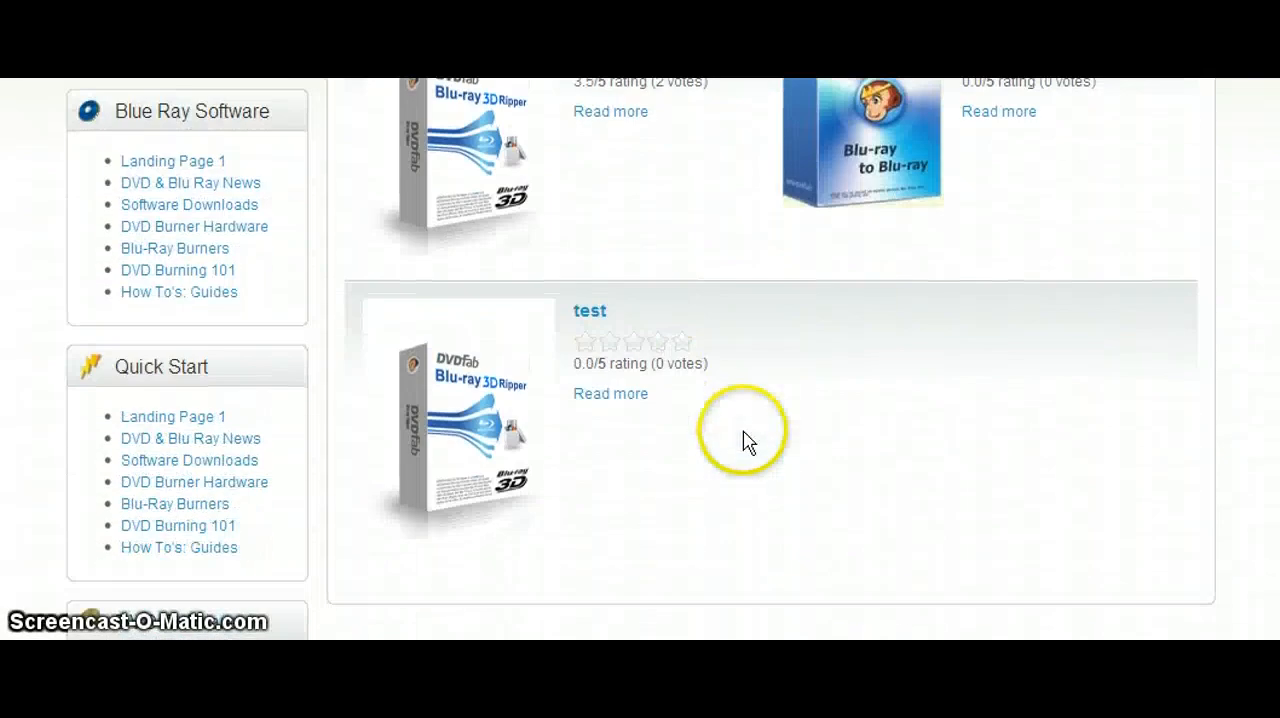
{"action": "mouse_move", "coordinate": [560, 426]}
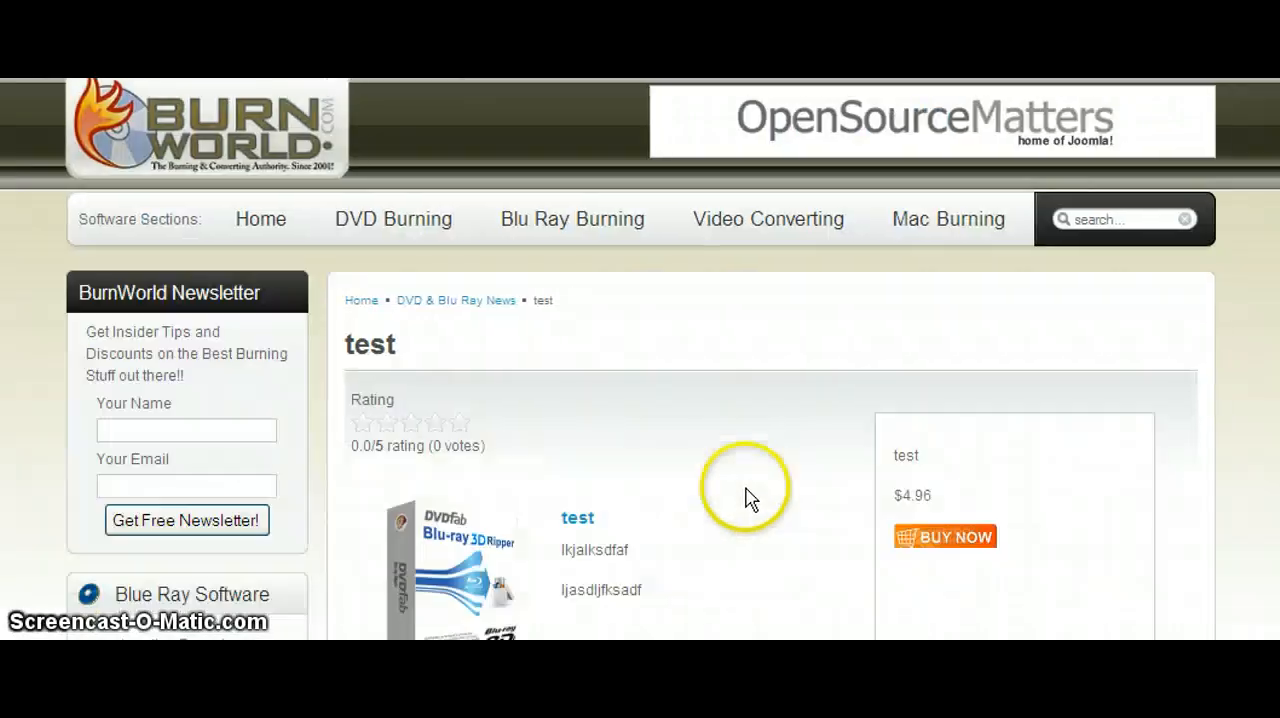
{"action": "scroll", "scroll_direction": "down", "scroll_amount": 3}
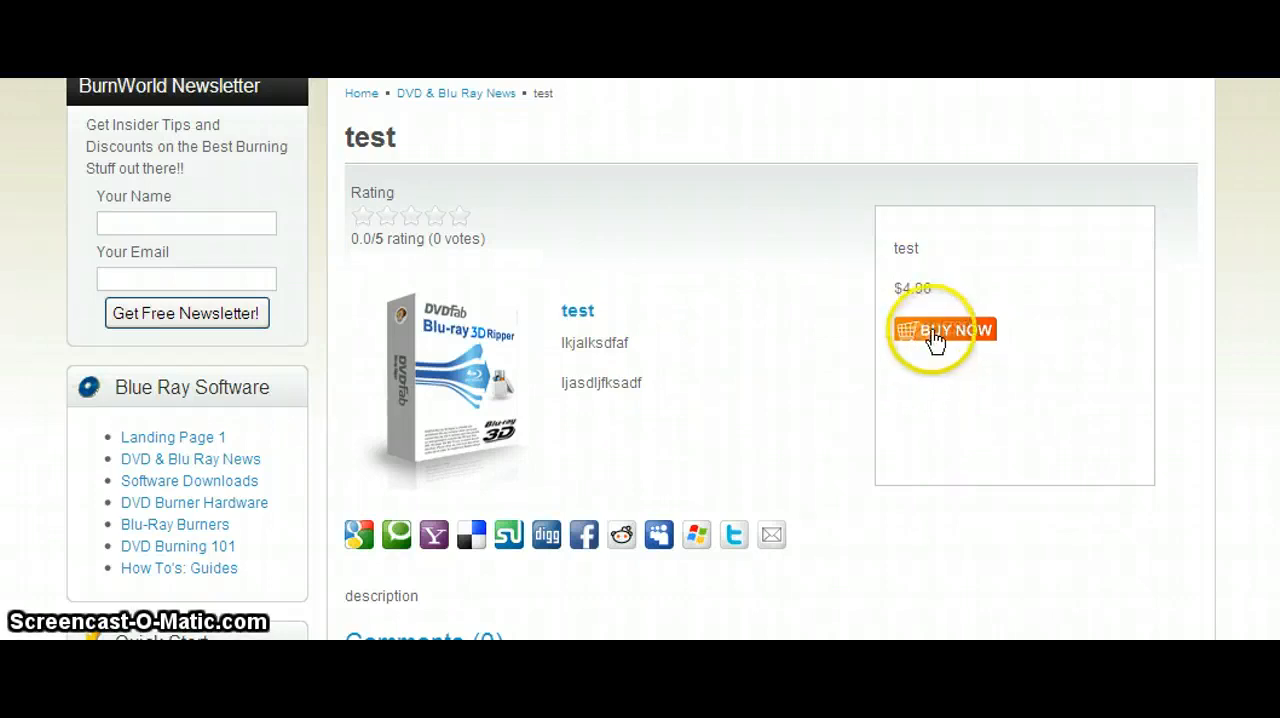
{"action": "scroll", "scroll_direction": "down", "scroll_amount": 3}
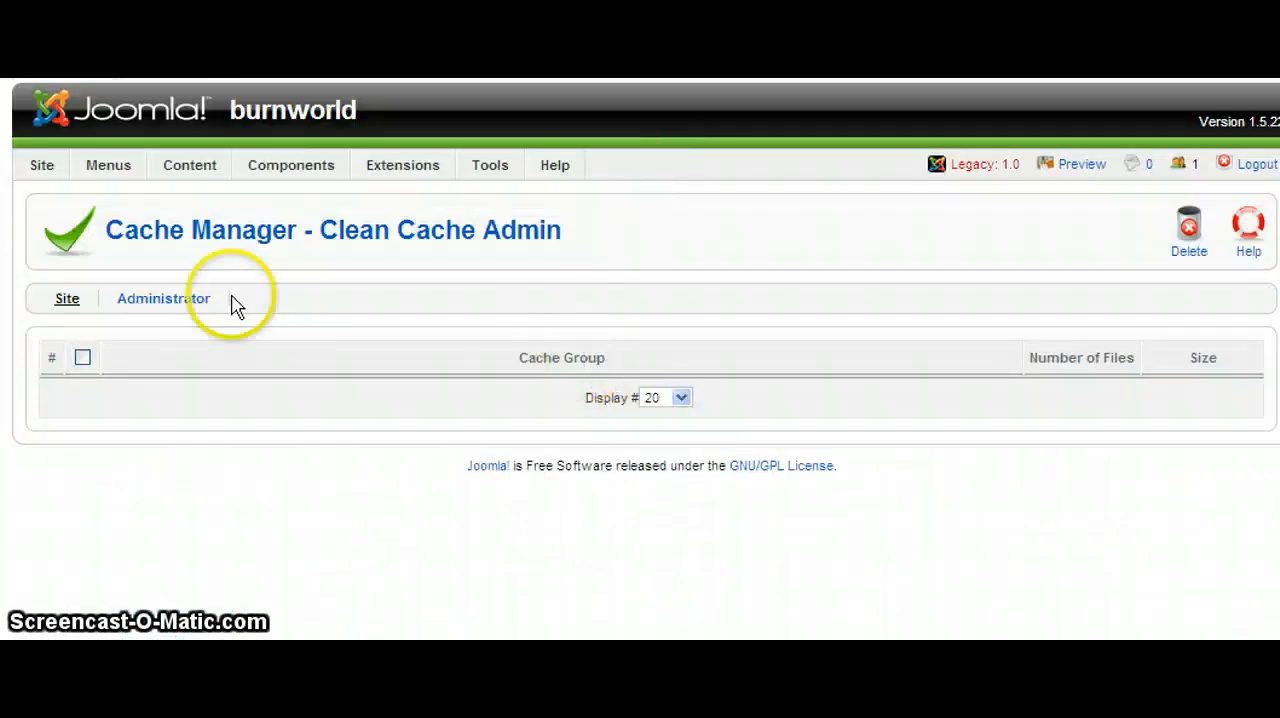
- Return via Components > ZOO to the Software Downloads item list showing test with hits
{"action": "left_click", "coordinate": [292, 164]}
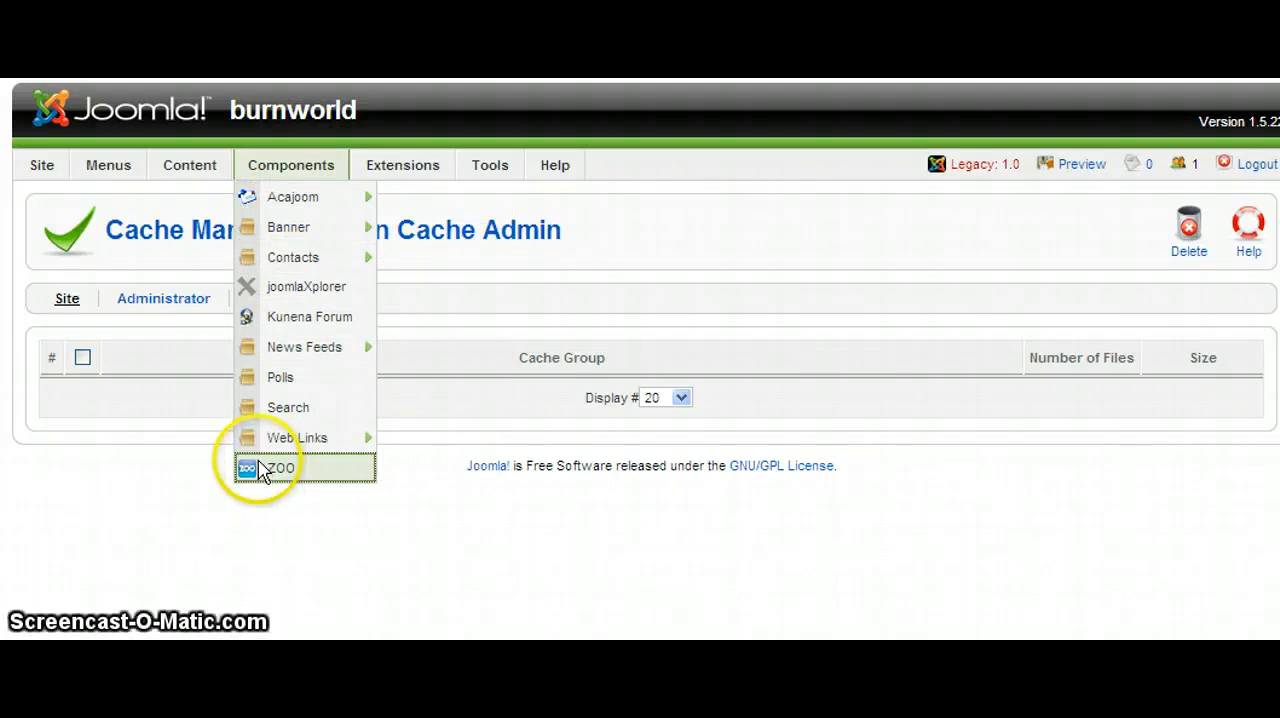
{"action": "left_click", "coordinate": [284, 468]}
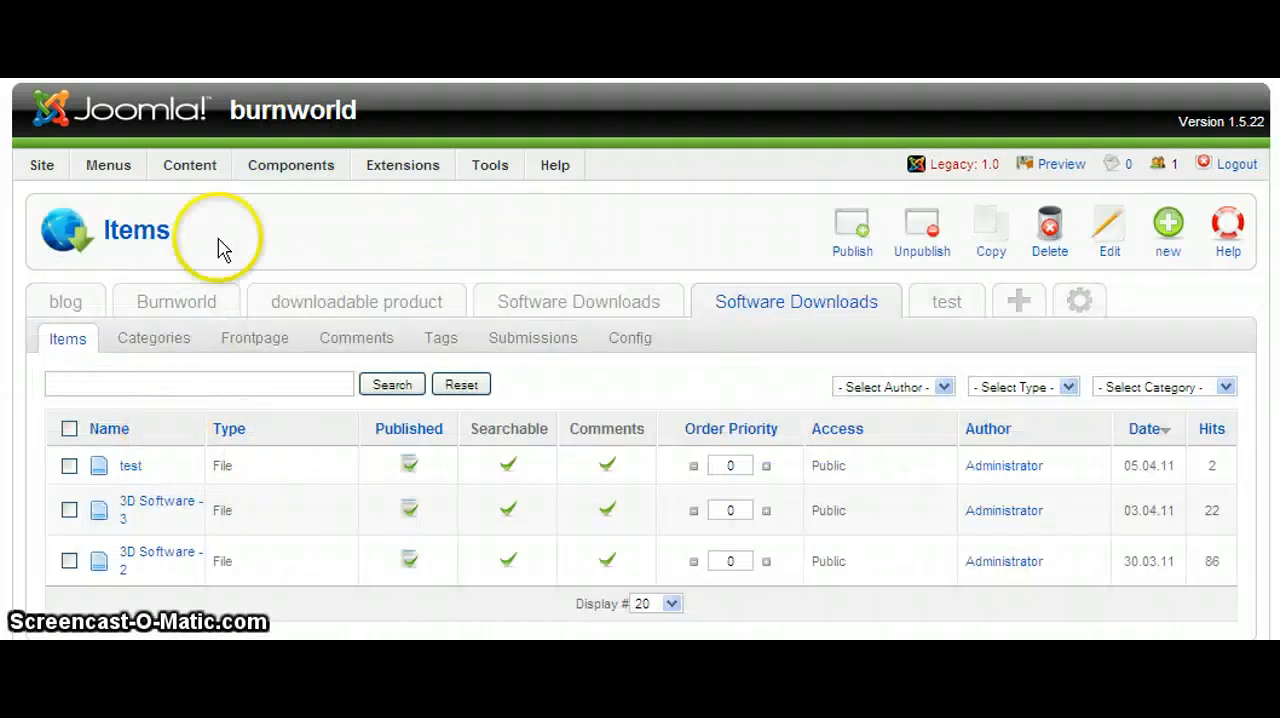
{"action": "mouse_move", "coordinate": [222, 248]}
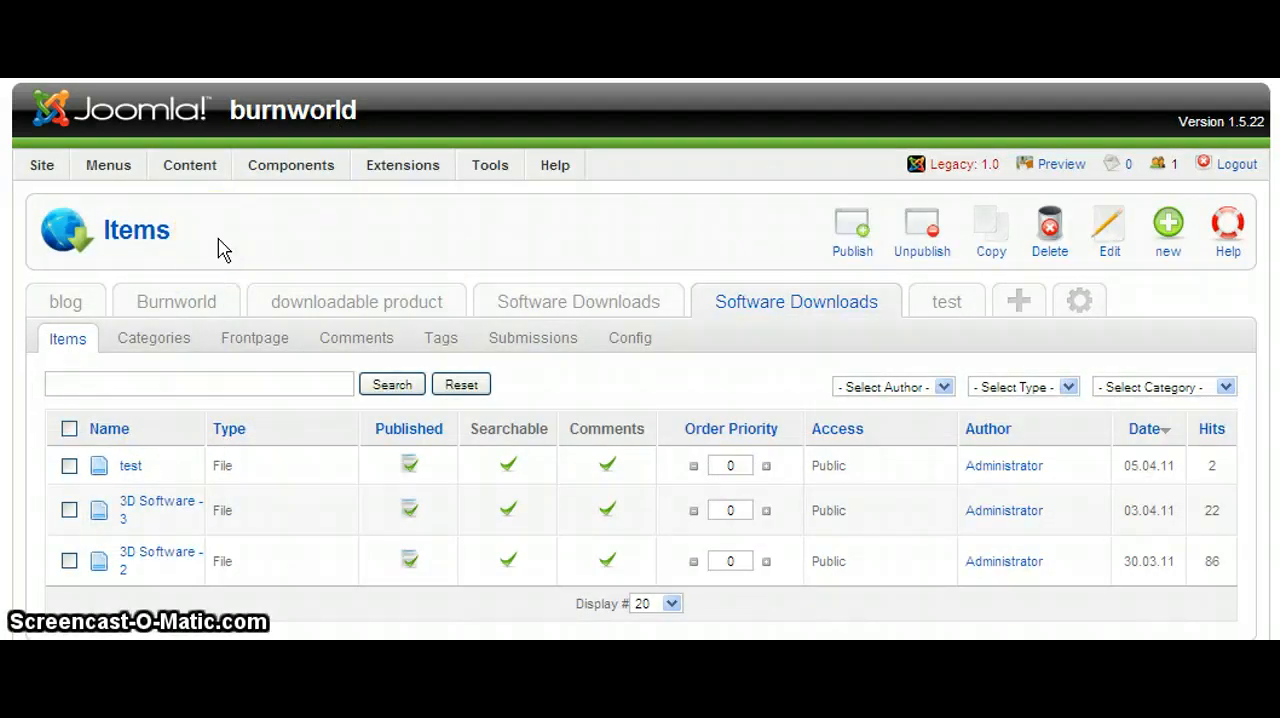